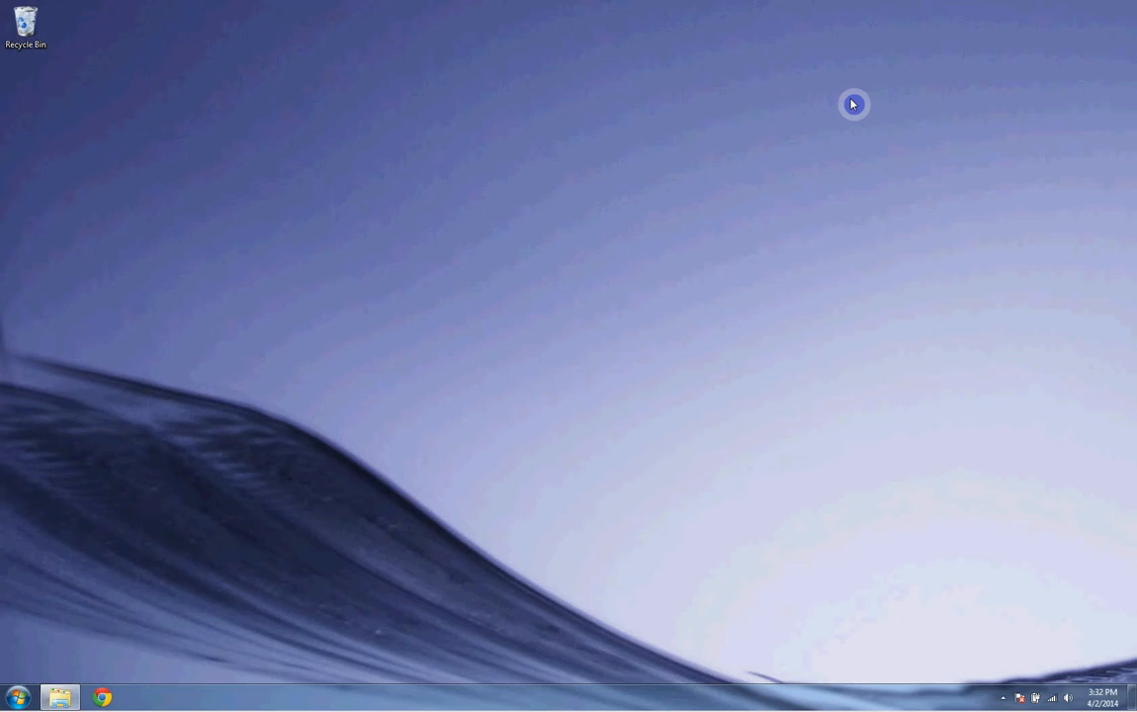
pyautogui.moveTo(958, 344)
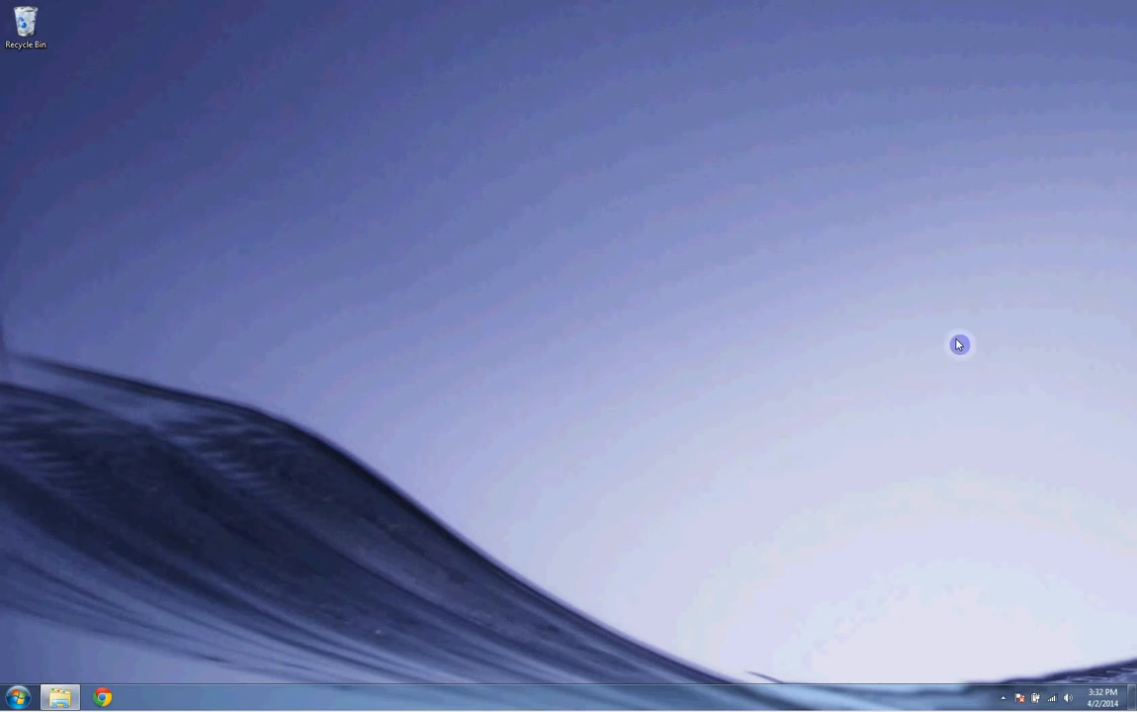
pyautogui.moveTo(71, 649)
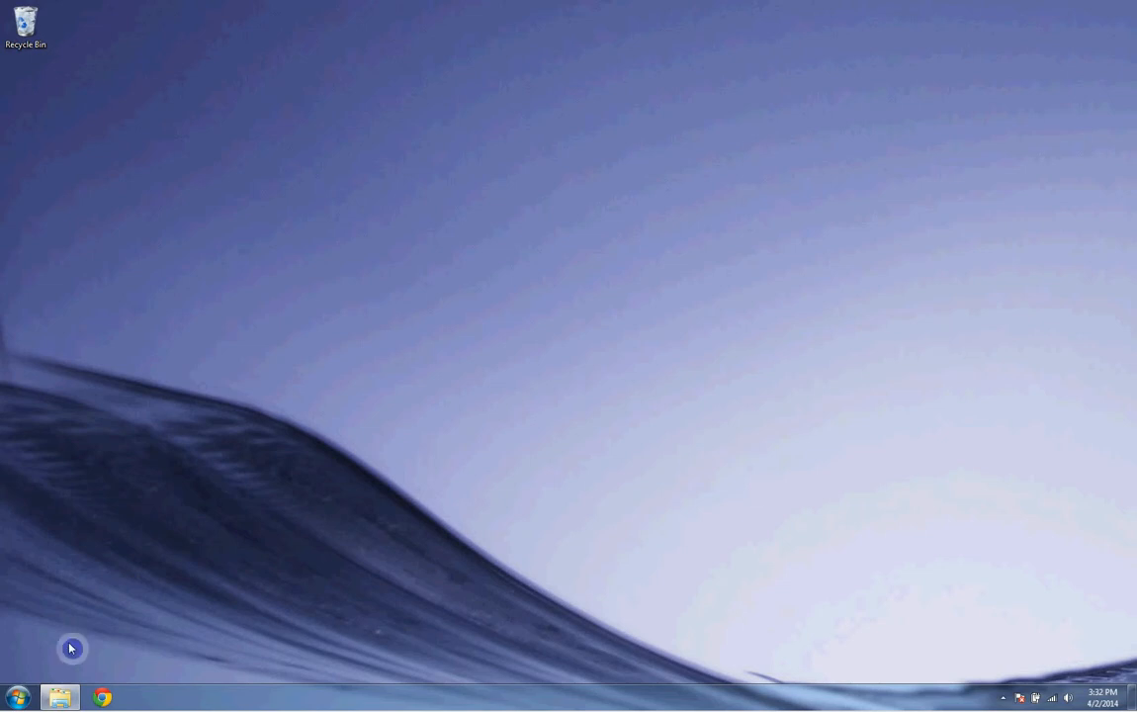
# Launch Display Color Calibration by searching 'dccw' from the Start menu.
pyautogui.click(17, 697)
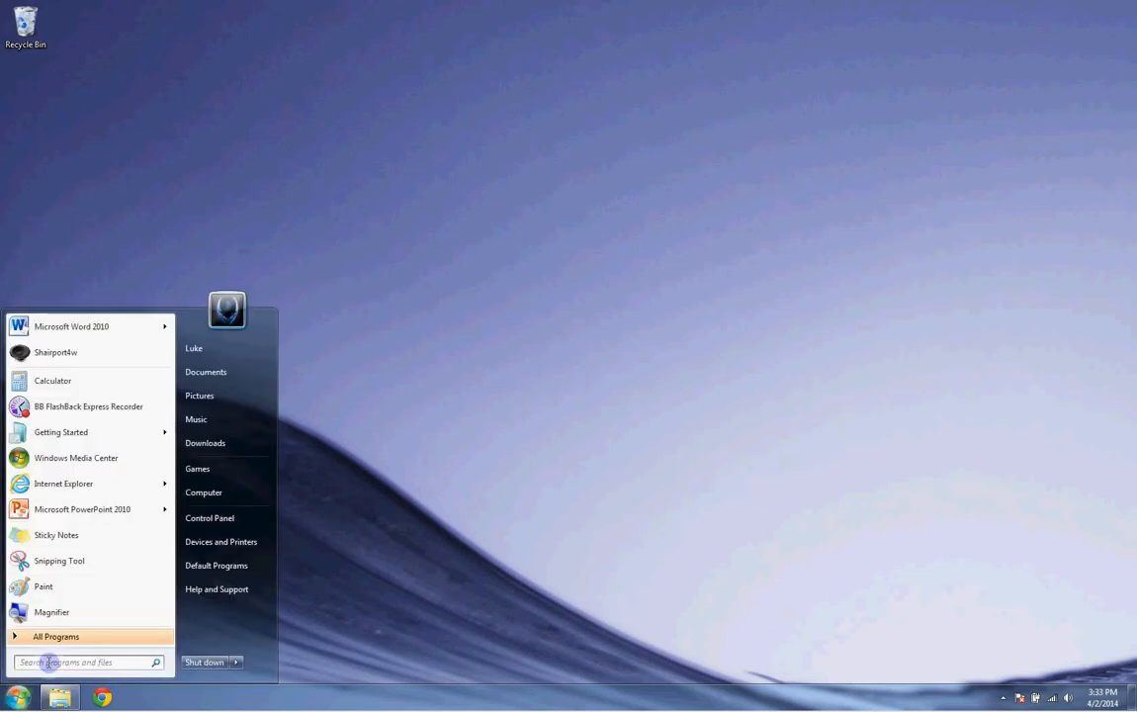
pyautogui.moveTo(625, 648)
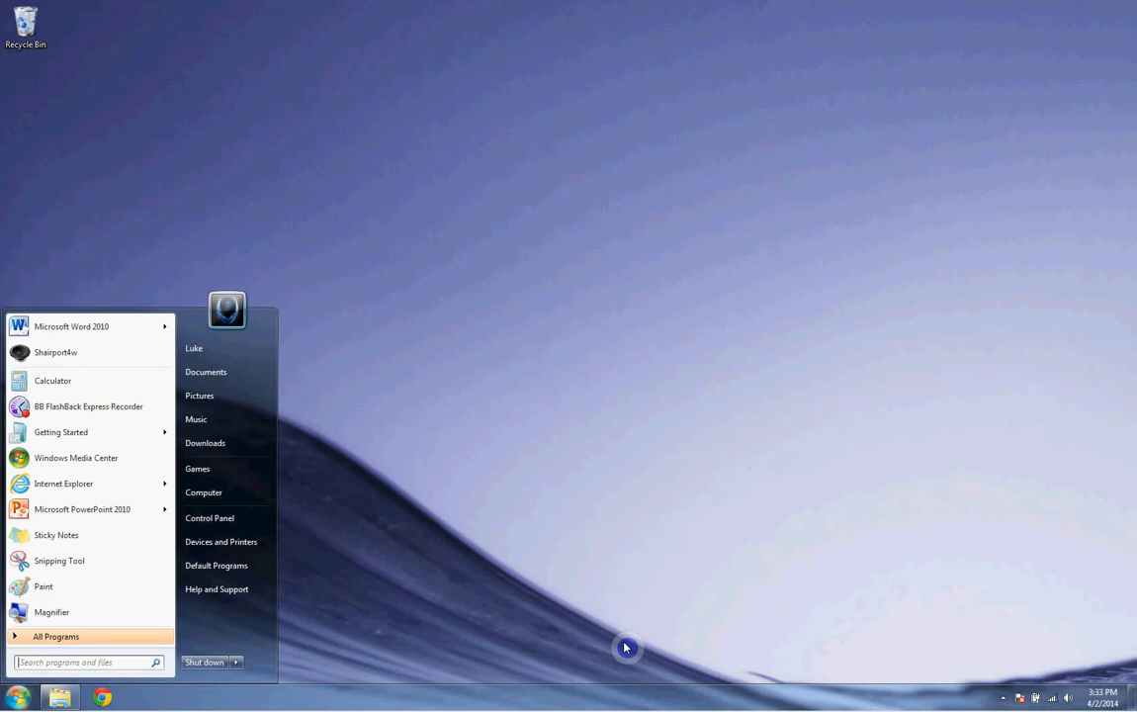
pyautogui.write('DCCWQ')
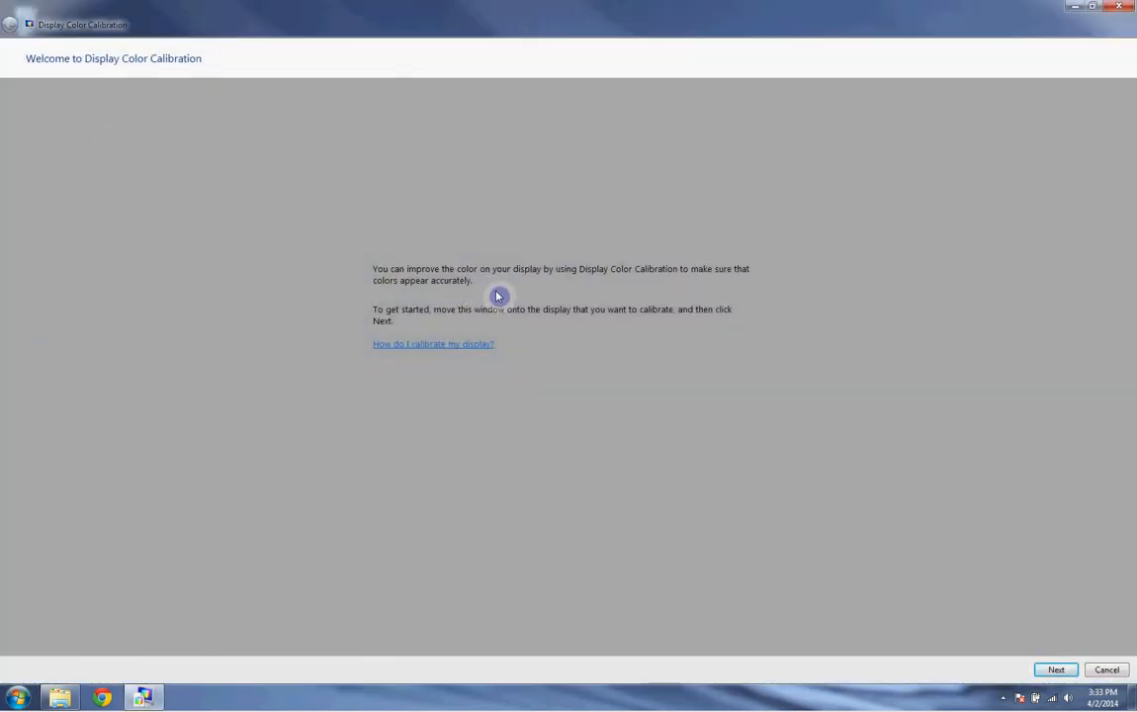
pyautogui.moveTo(540, 295)
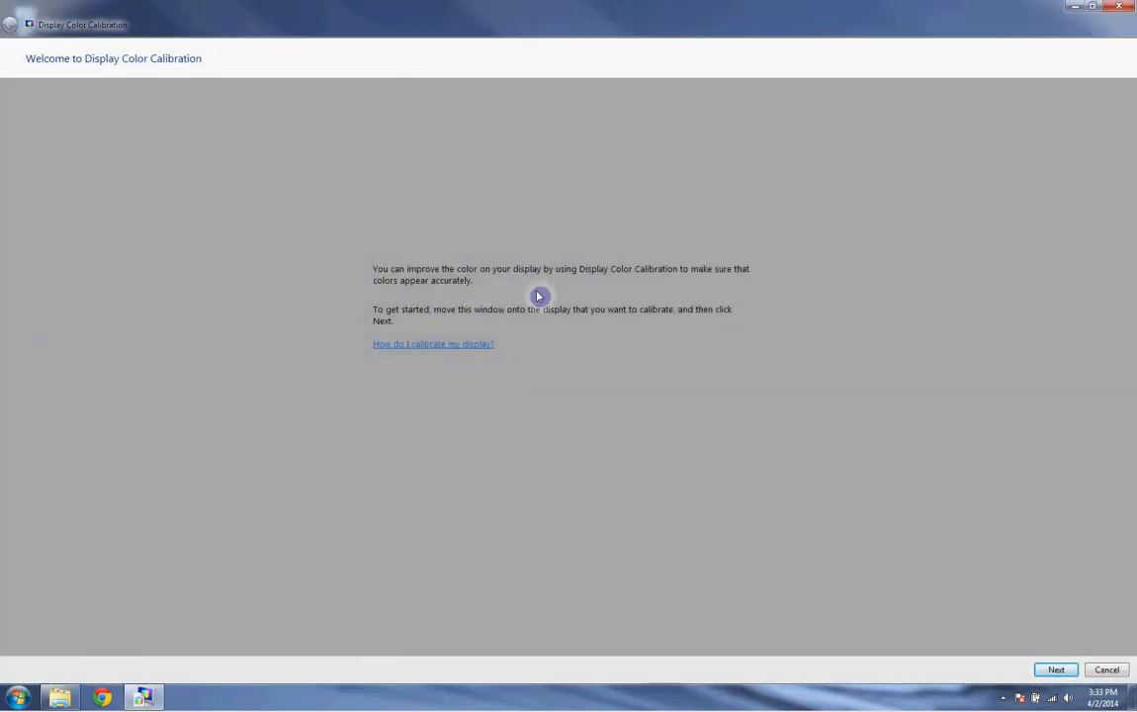
pyautogui.moveTo(997, 500)
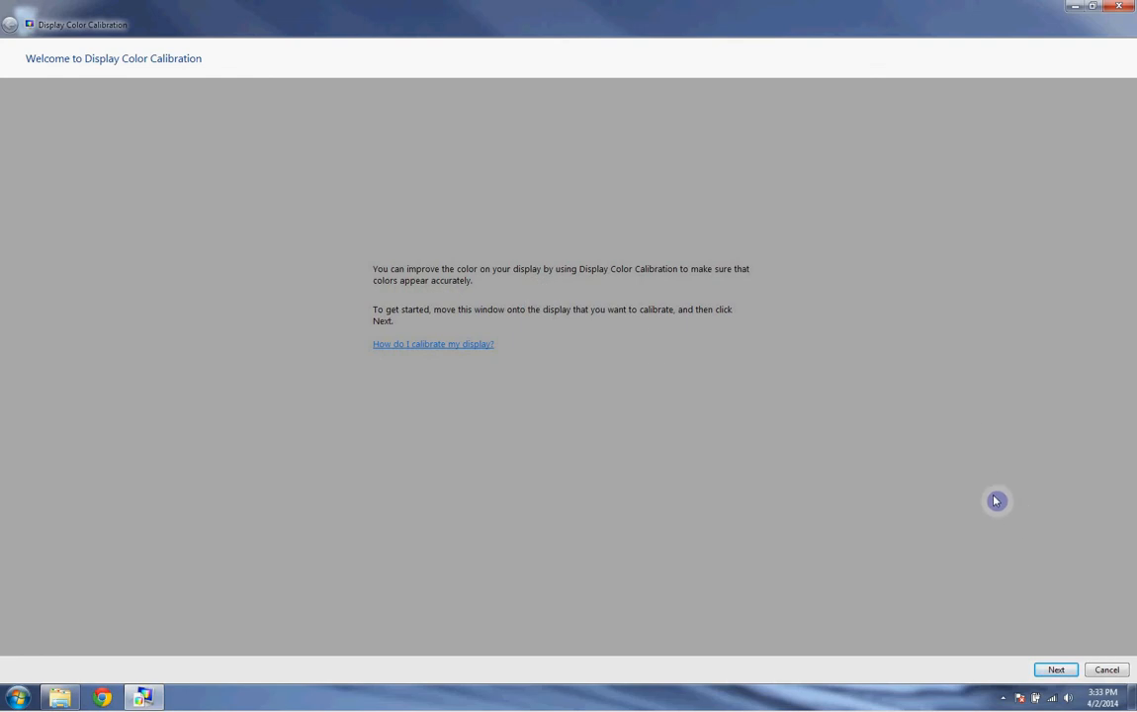
pyautogui.moveTo(913, 8)
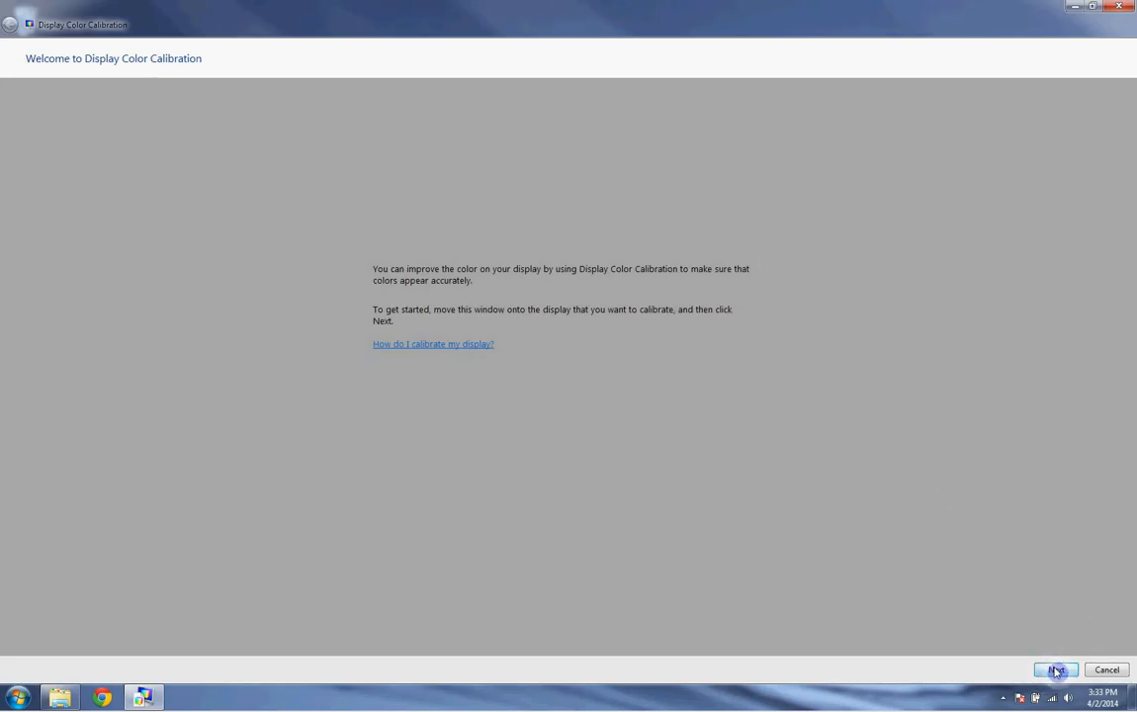
# Advance past the calibration tool's welcome page to the basic color settings instructions.
pyautogui.click(1055, 669)
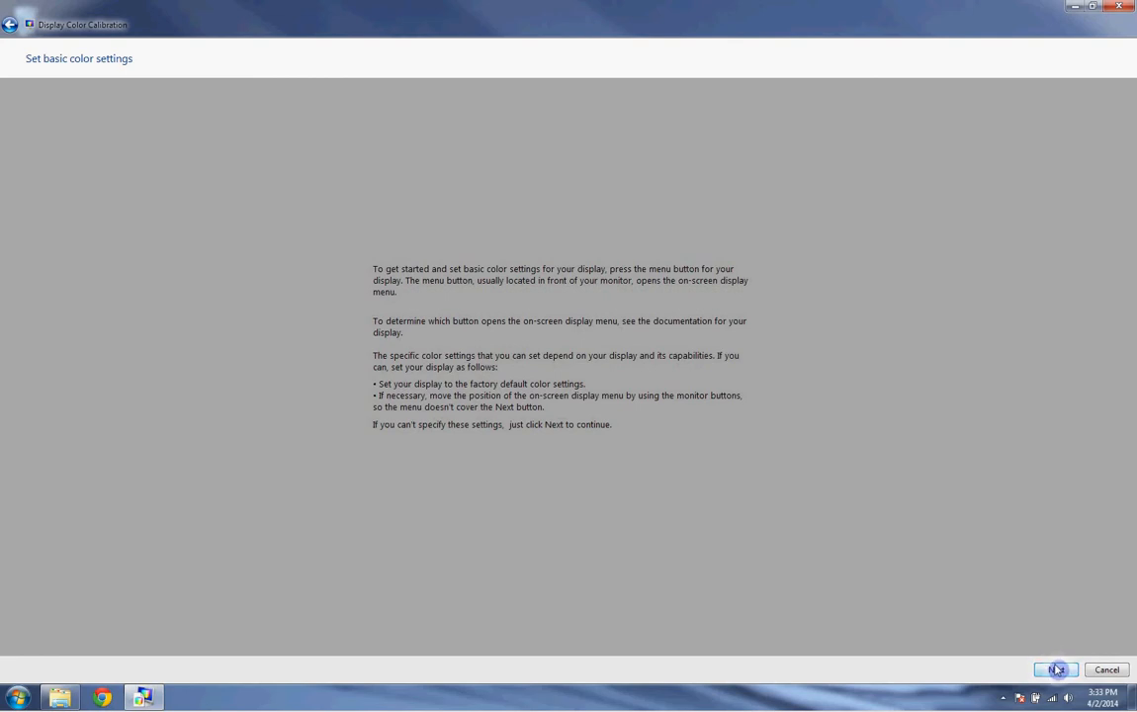
# Continue to the gamma explanation page with its three sample images.
pyautogui.click(1055, 669)
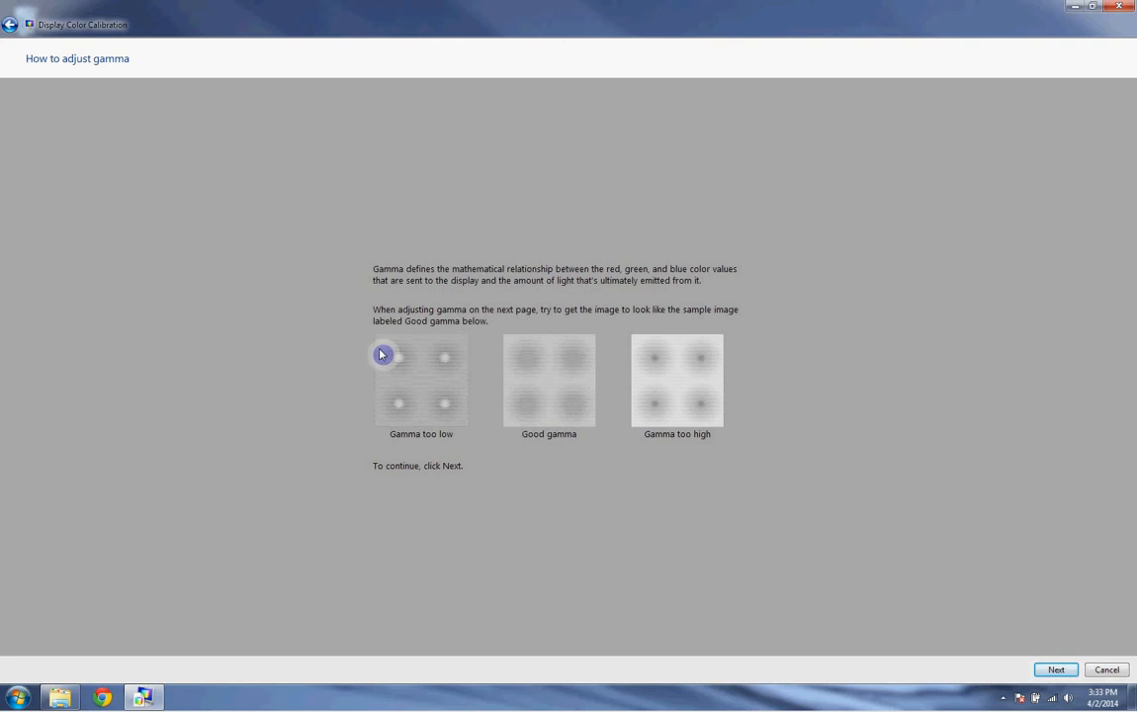
pyautogui.moveTo(631, 412)
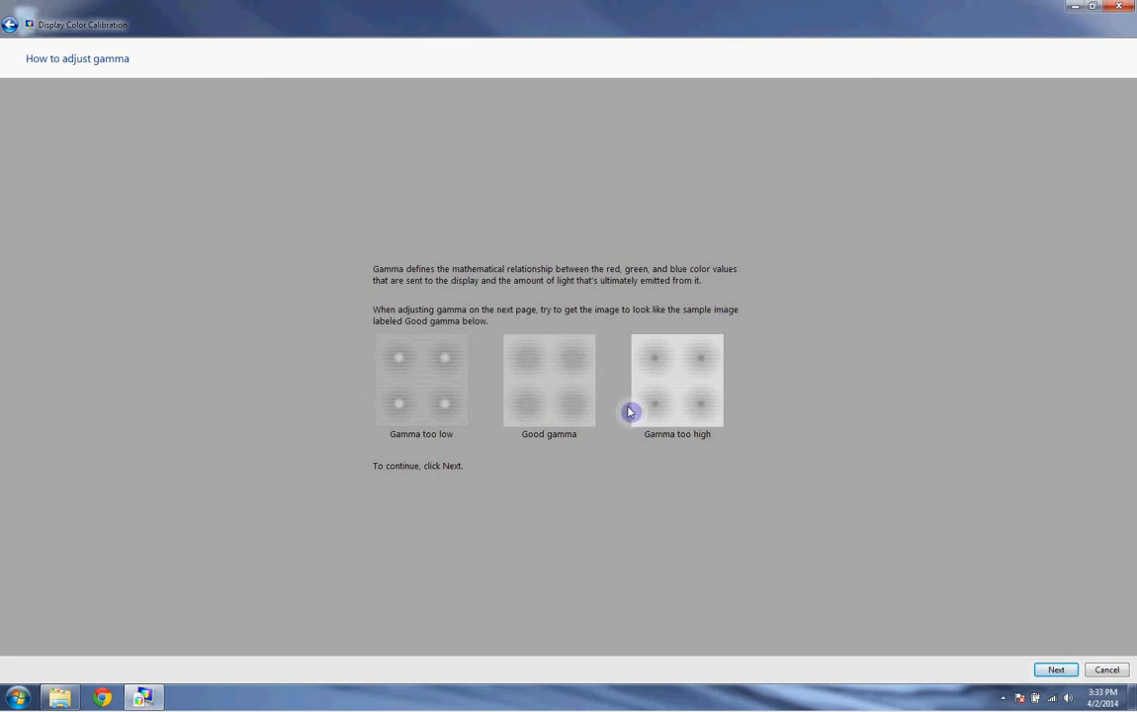
pyautogui.moveTo(598, 366)
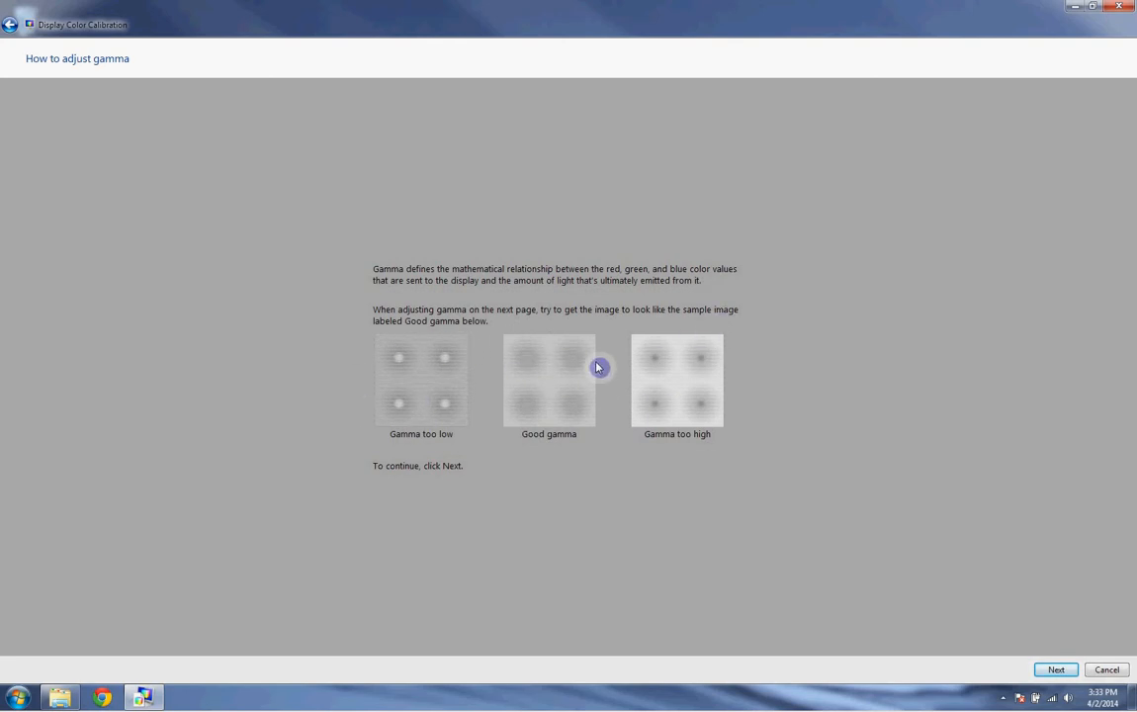
# Try the gamma slider at high and low levels, then return it near the middle.
pyautogui.click(1055, 669)
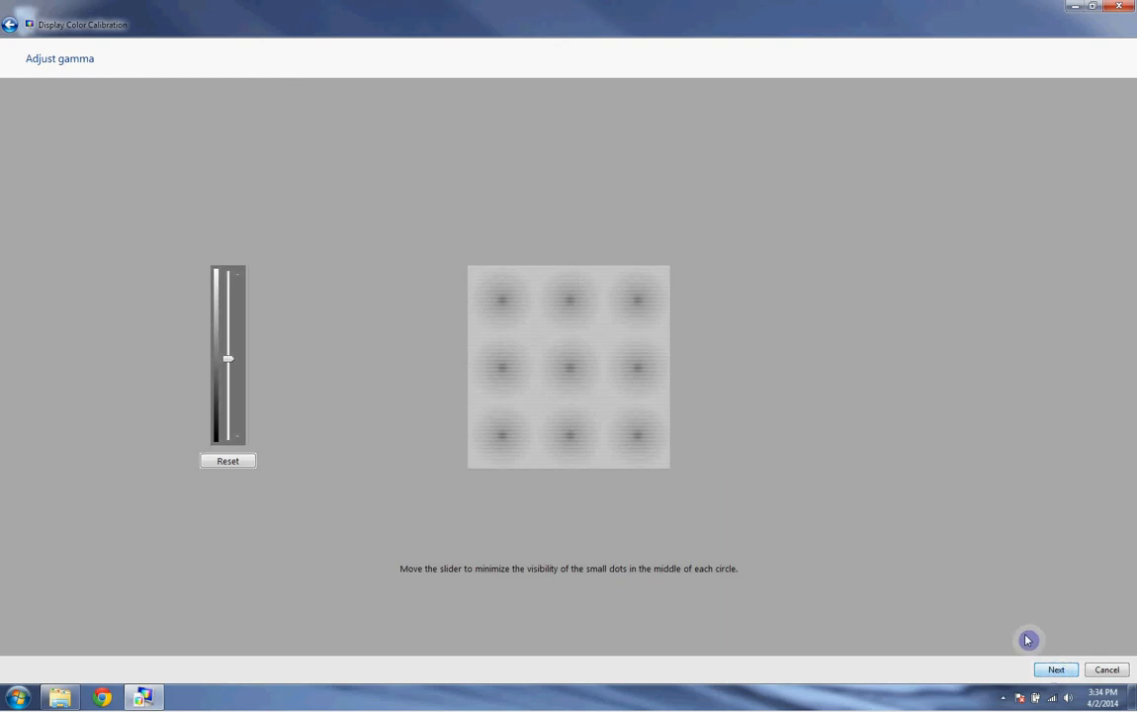
pyautogui.moveTo(289, 412)
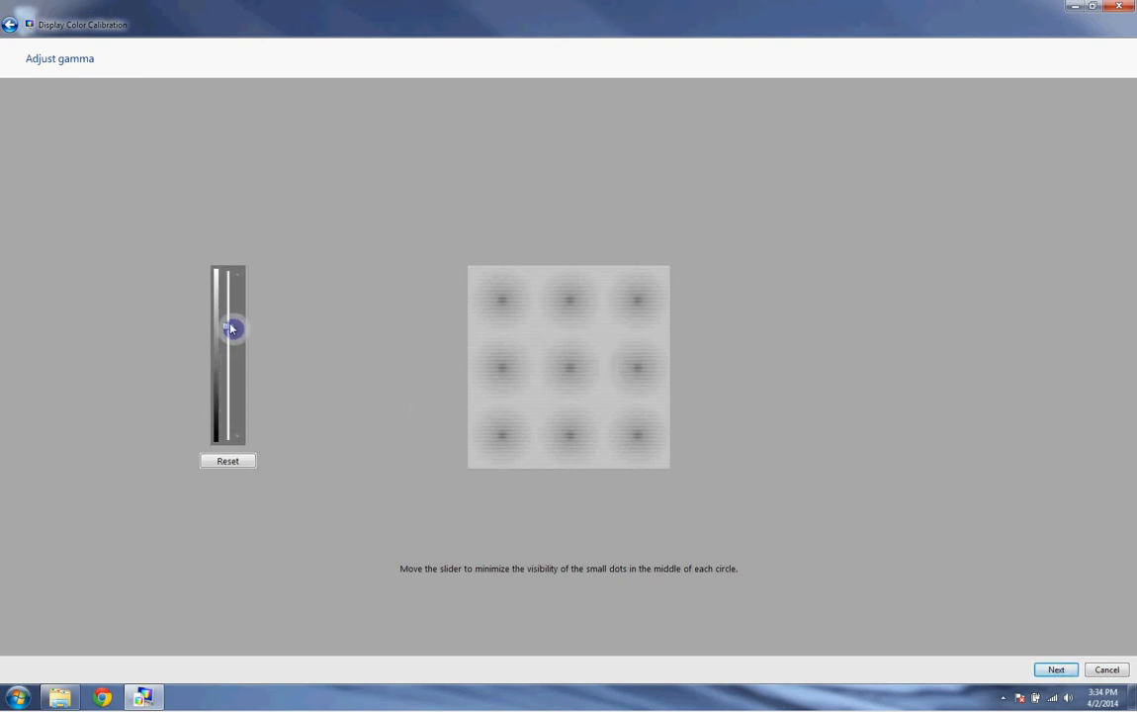
pyautogui.moveTo(231, 328); pyautogui.dragTo(236, 350)
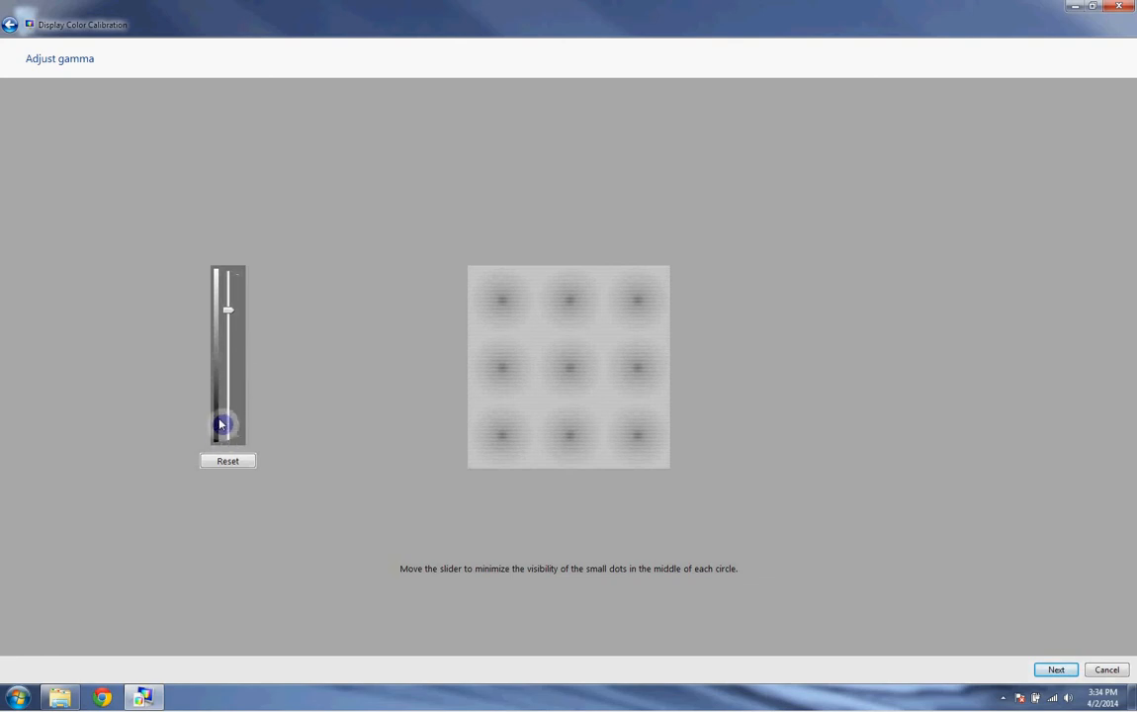
pyautogui.moveTo(227, 311); pyautogui.dragTo(227, 422)
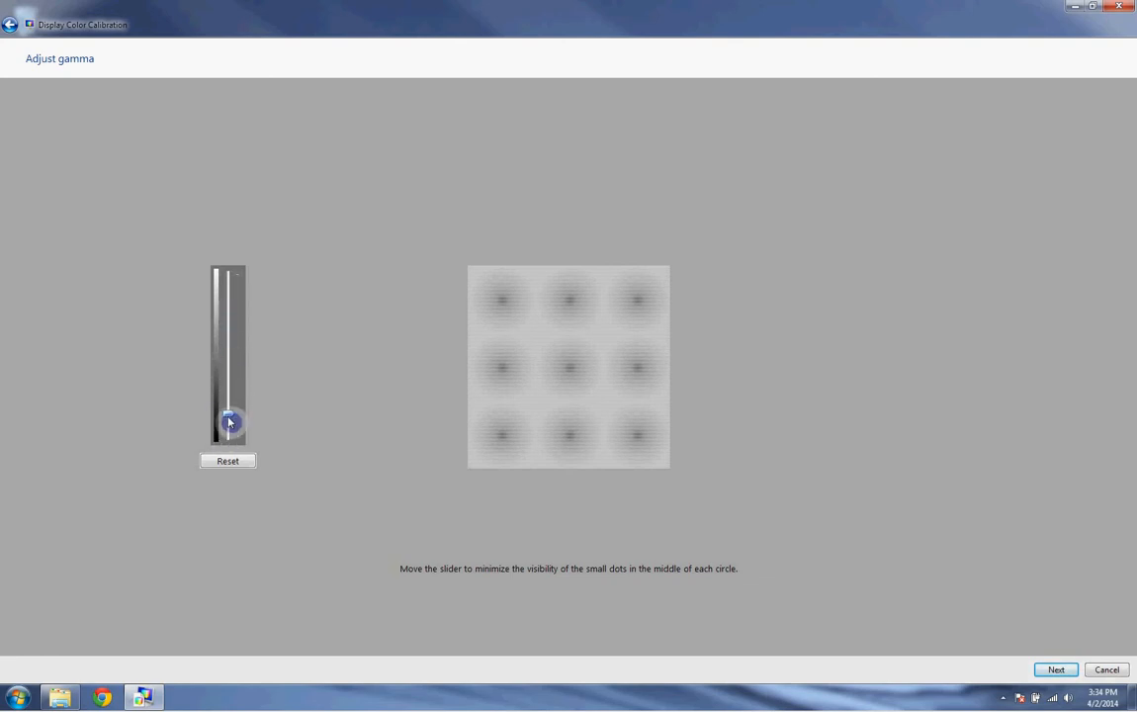
pyautogui.moveTo(229, 422); pyautogui.dragTo(228, 416)
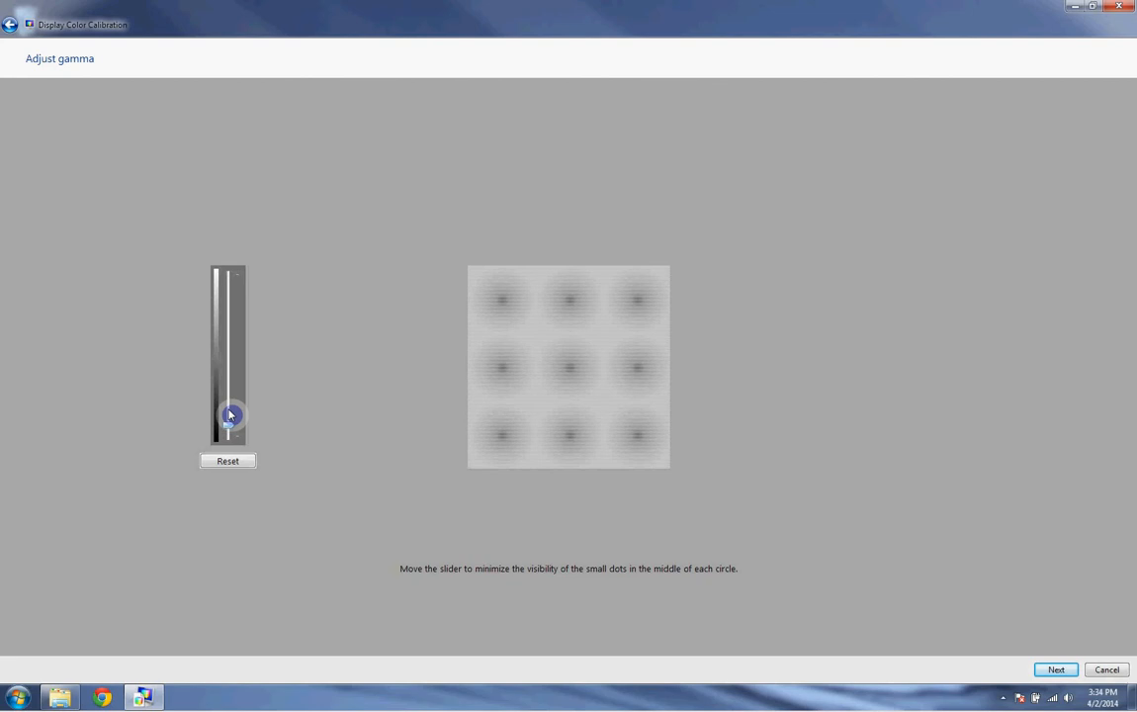
pyautogui.moveTo(230, 416); pyautogui.dragTo(238, 402)
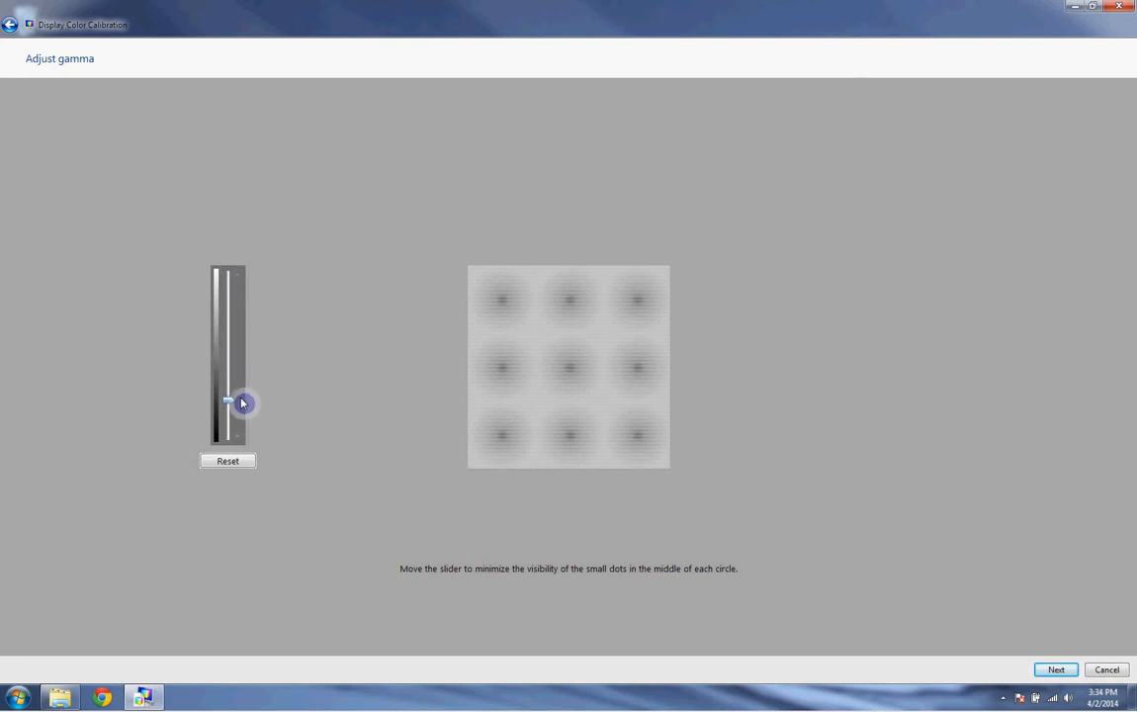
pyautogui.moveTo(233, 402); pyautogui.dragTo(233, 413)
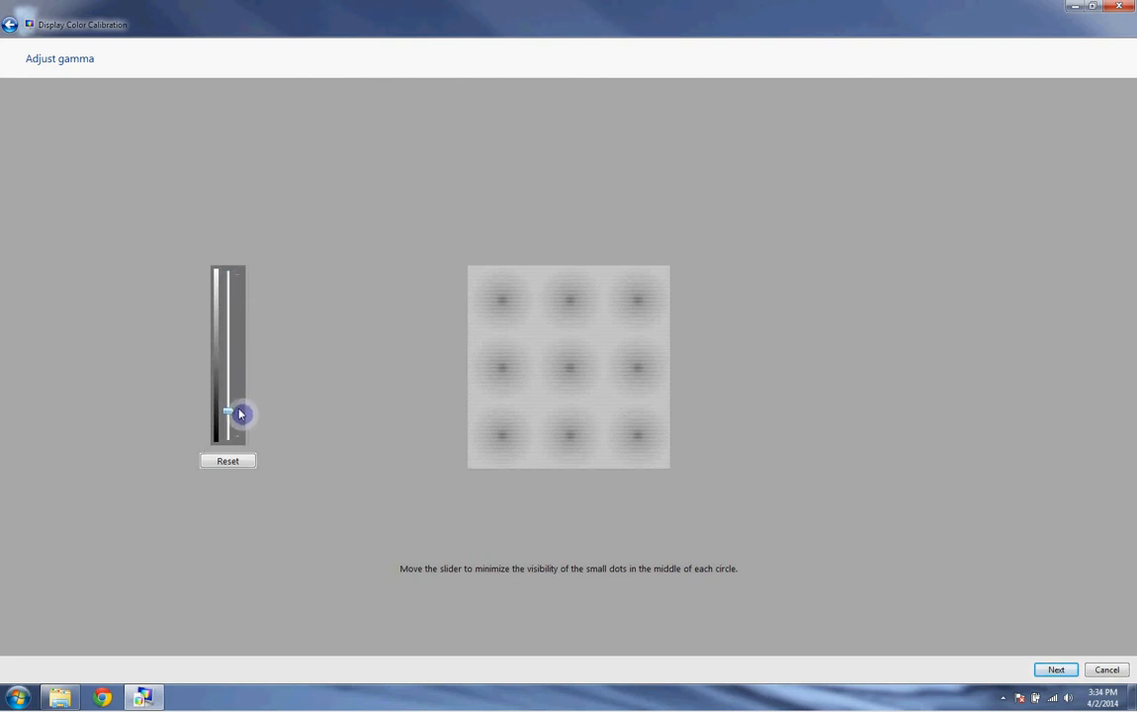
pyautogui.moveTo(228, 413); pyautogui.dragTo(228, 376)
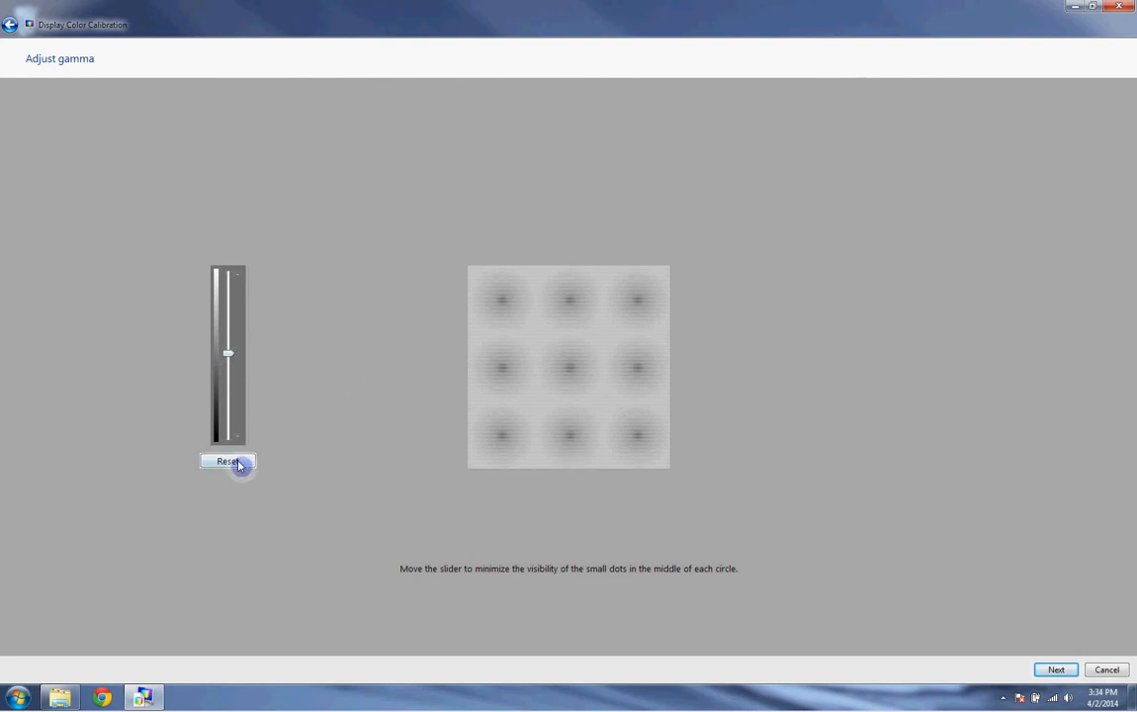
# Accept the default gamma and continue to the brightness and contrast controls page.
pyautogui.click(1055, 670)
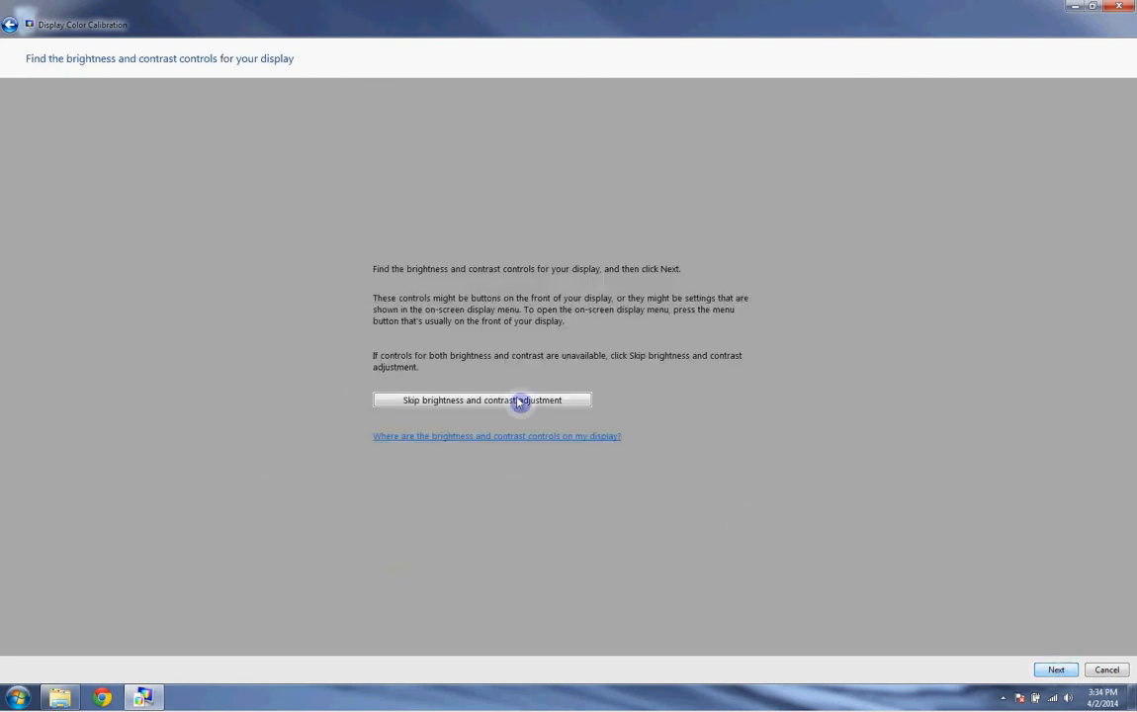
pyautogui.moveTo(644, 255)
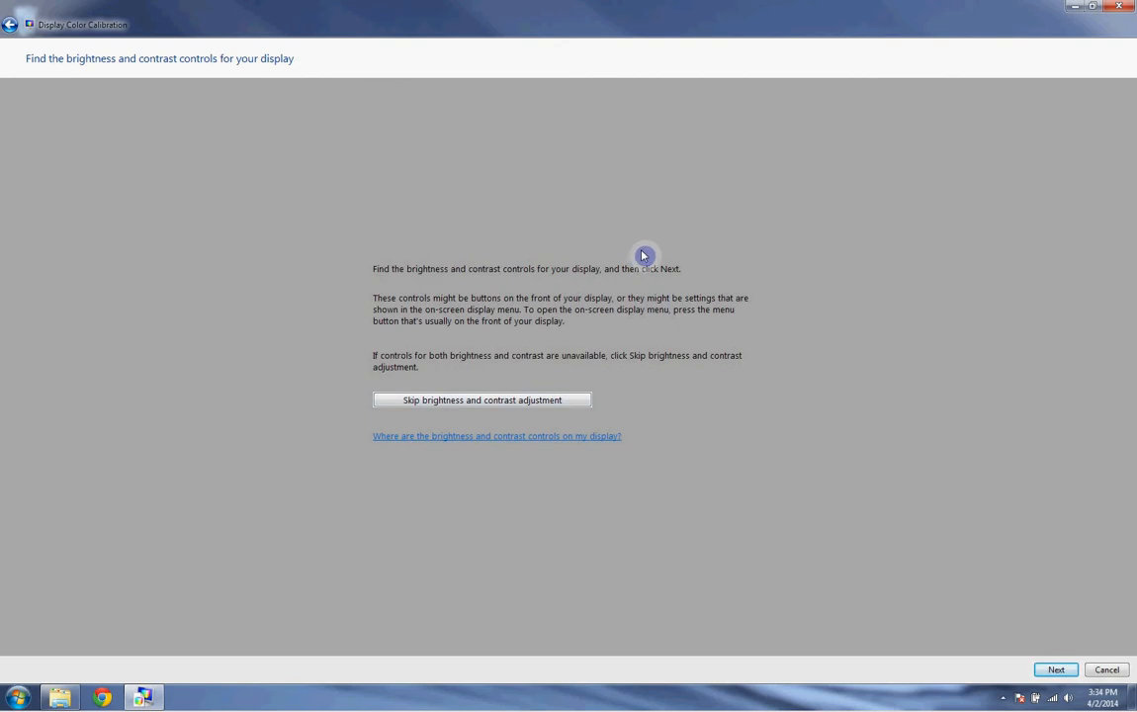
pyautogui.moveTo(708, 262)
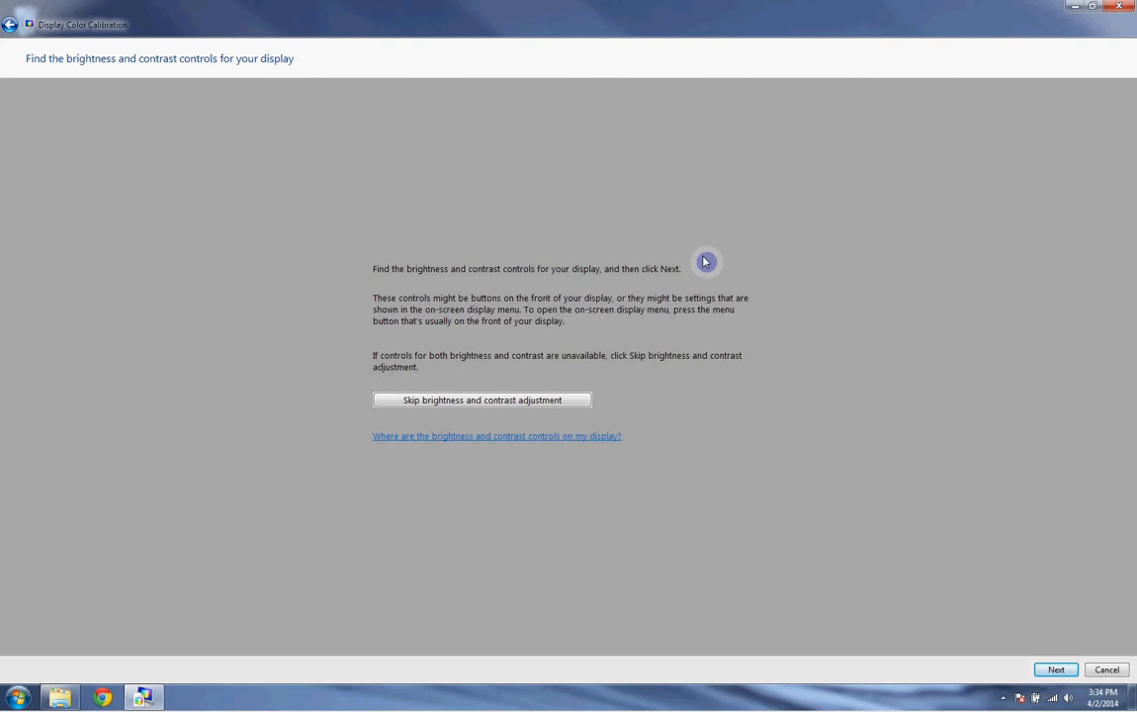
pyautogui.moveTo(861, 443)
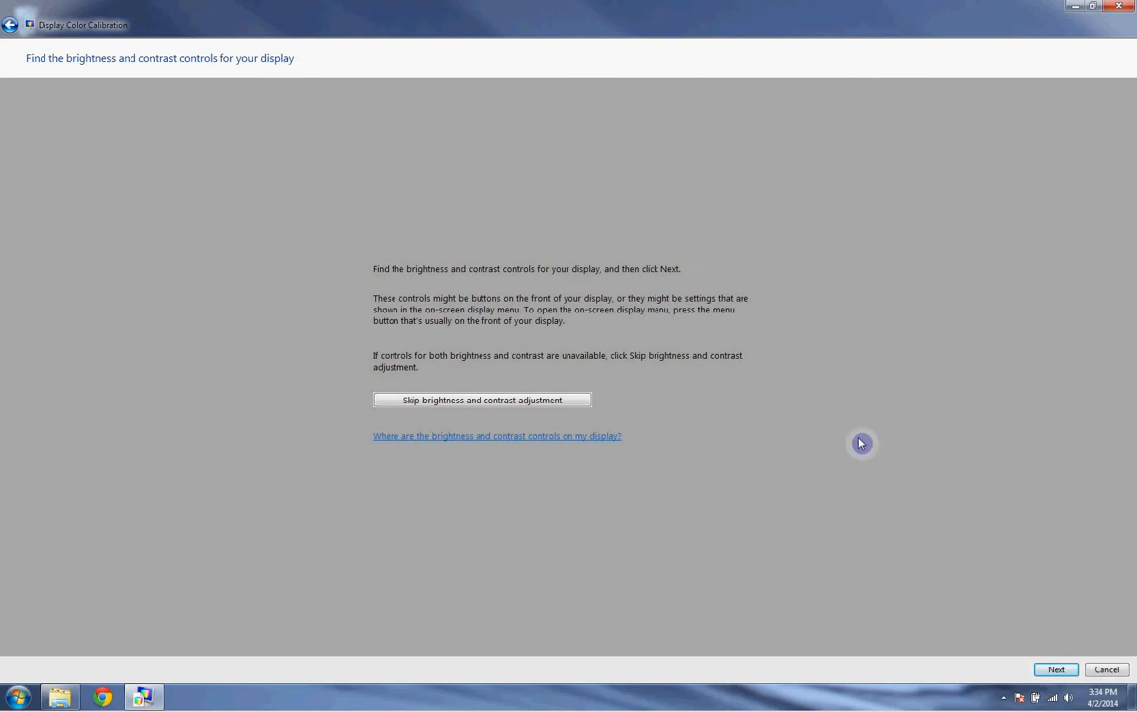
pyautogui.moveTo(958, 519)
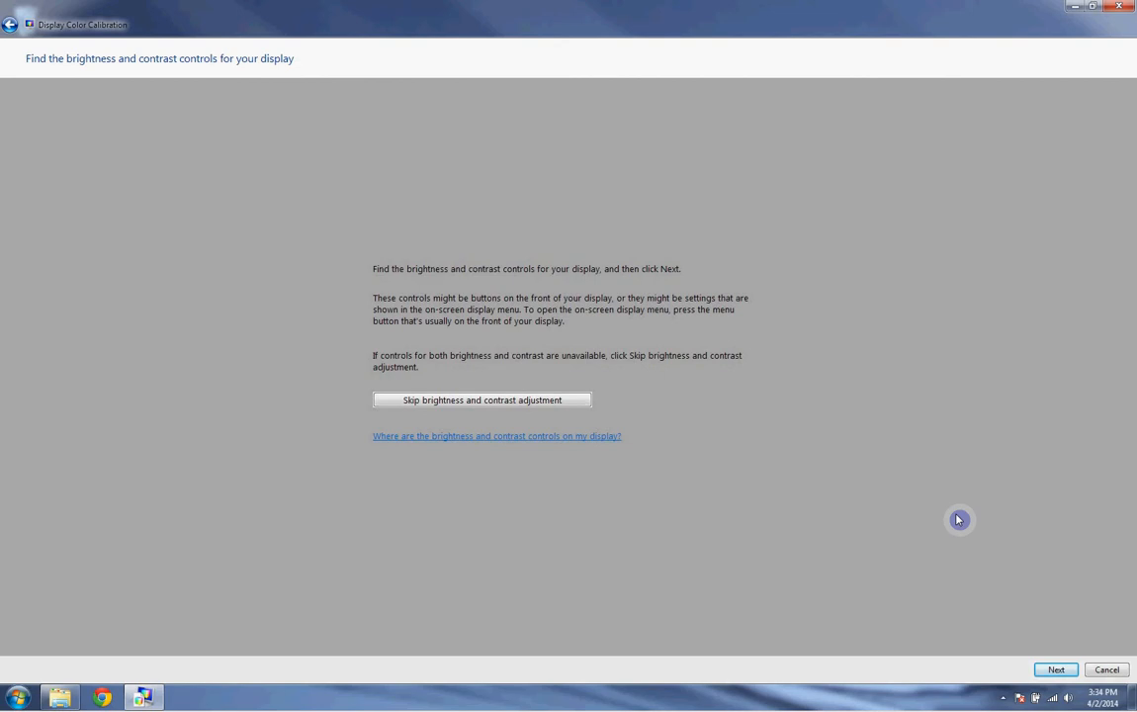
pyautogui.click(1055, 670)
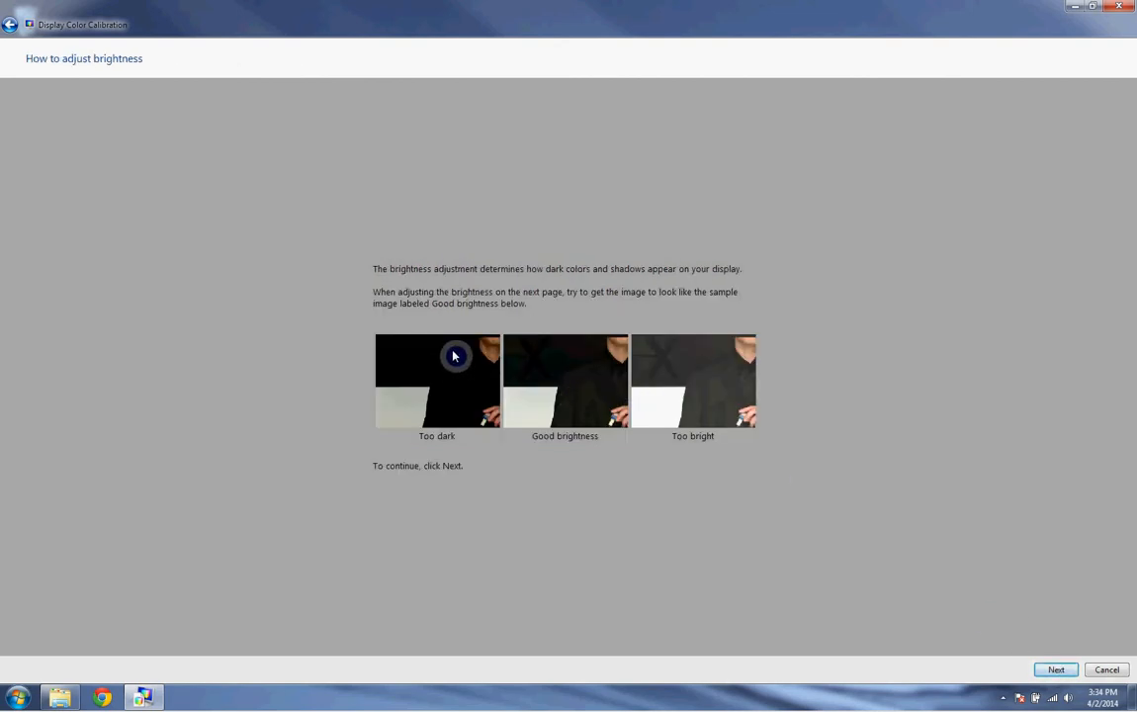
pyautogui.moveTo(474, 392)
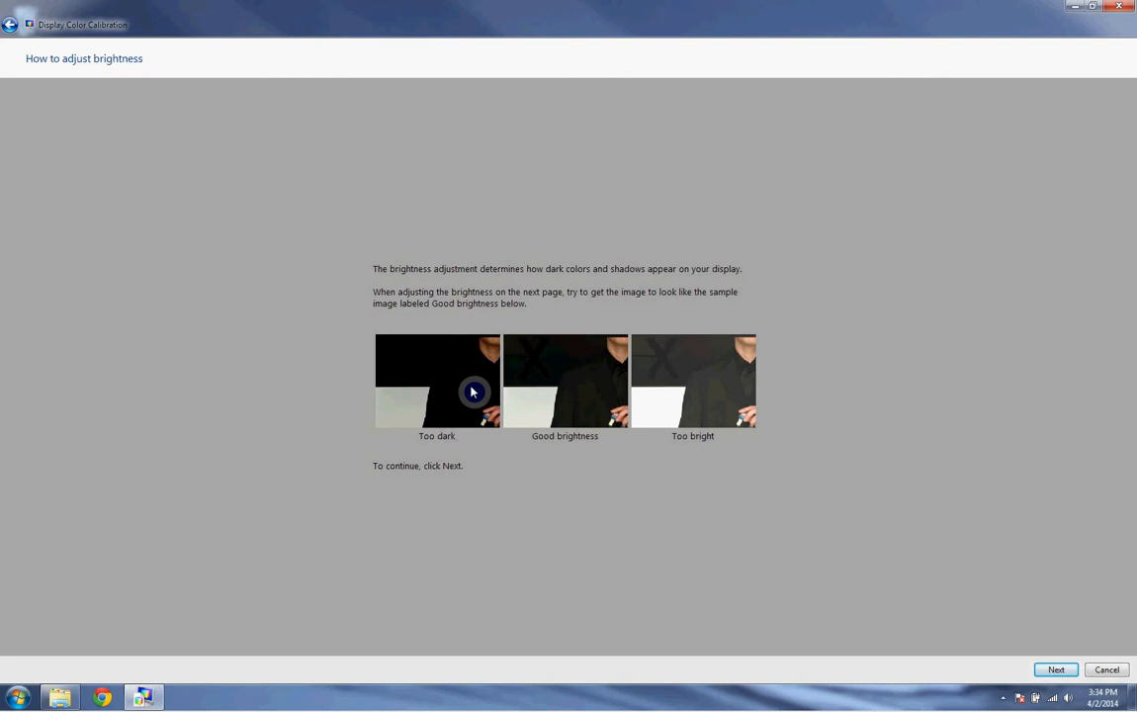
pyautogui.moveTo(554, 365)
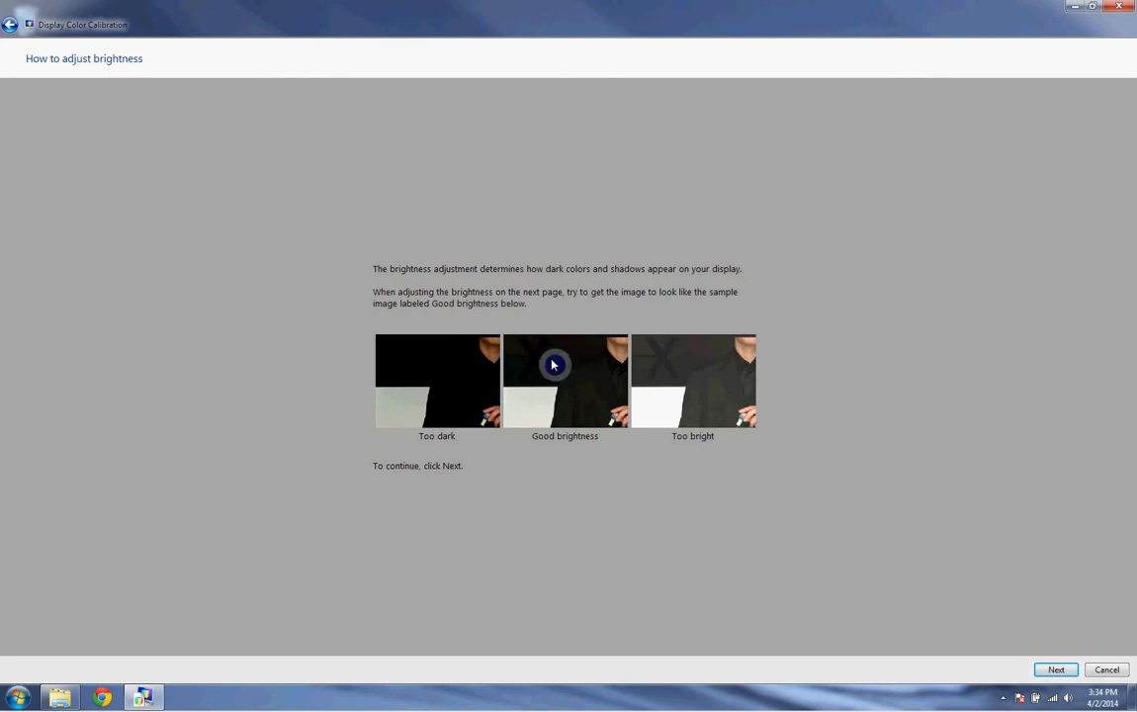
pyautogui.moveTo(531, 348)
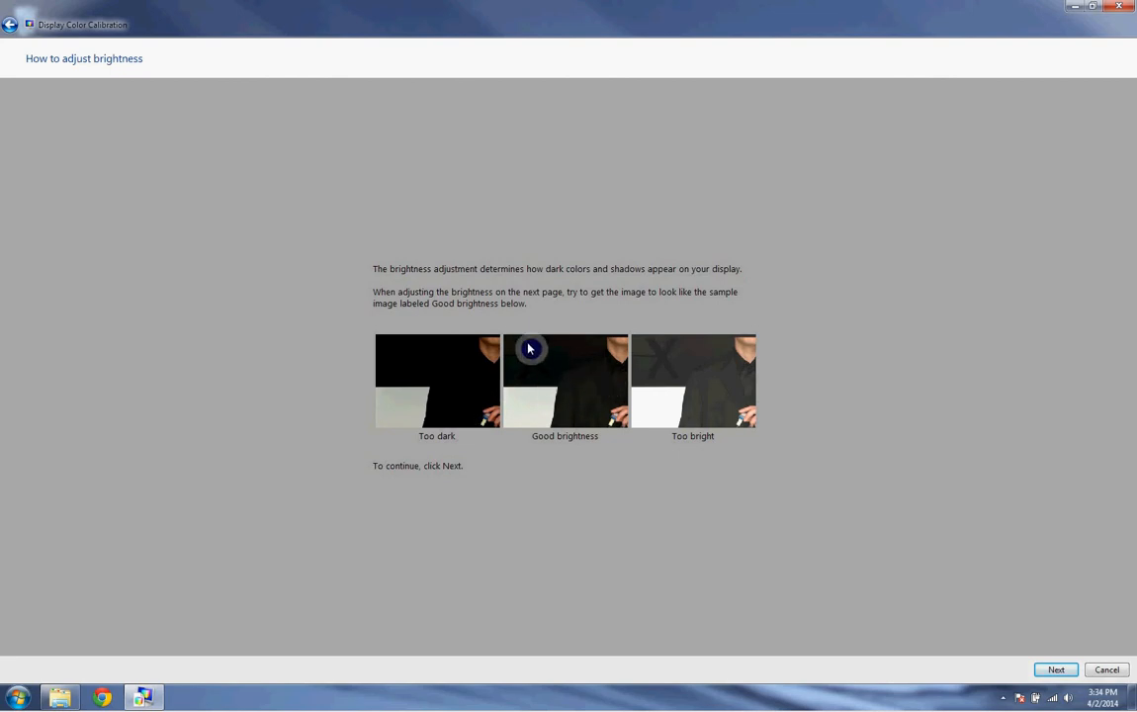
pyautogui.moveTo(547, 367)
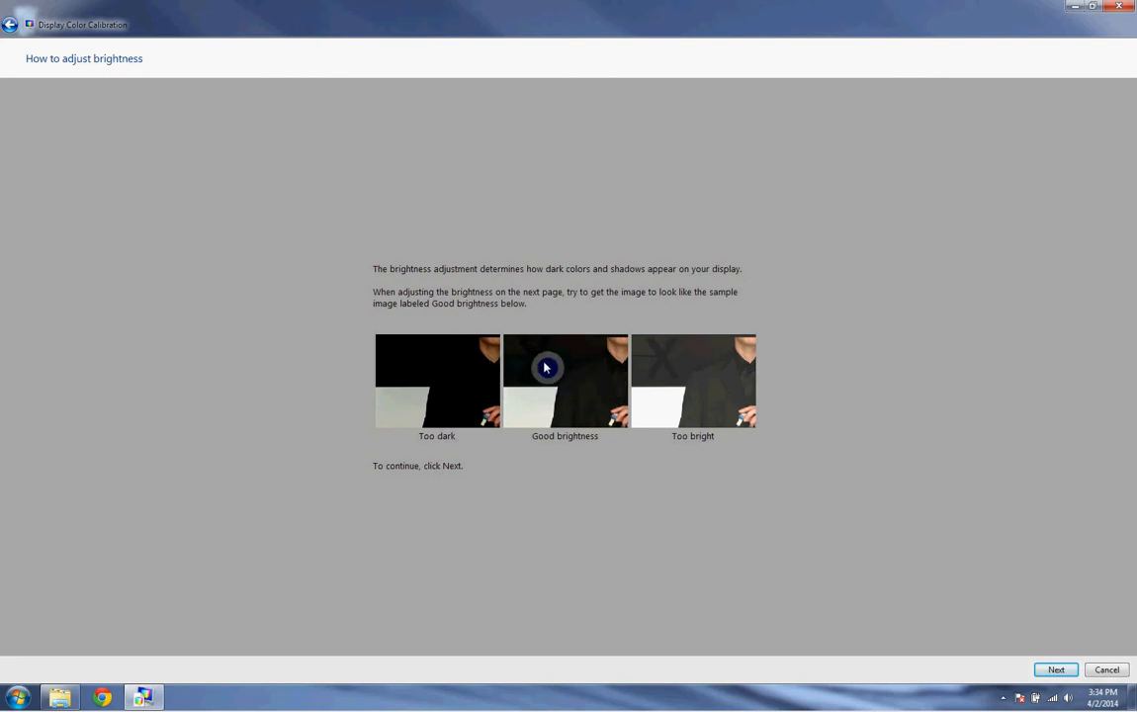
pyautogui.moveTo(702, 376)
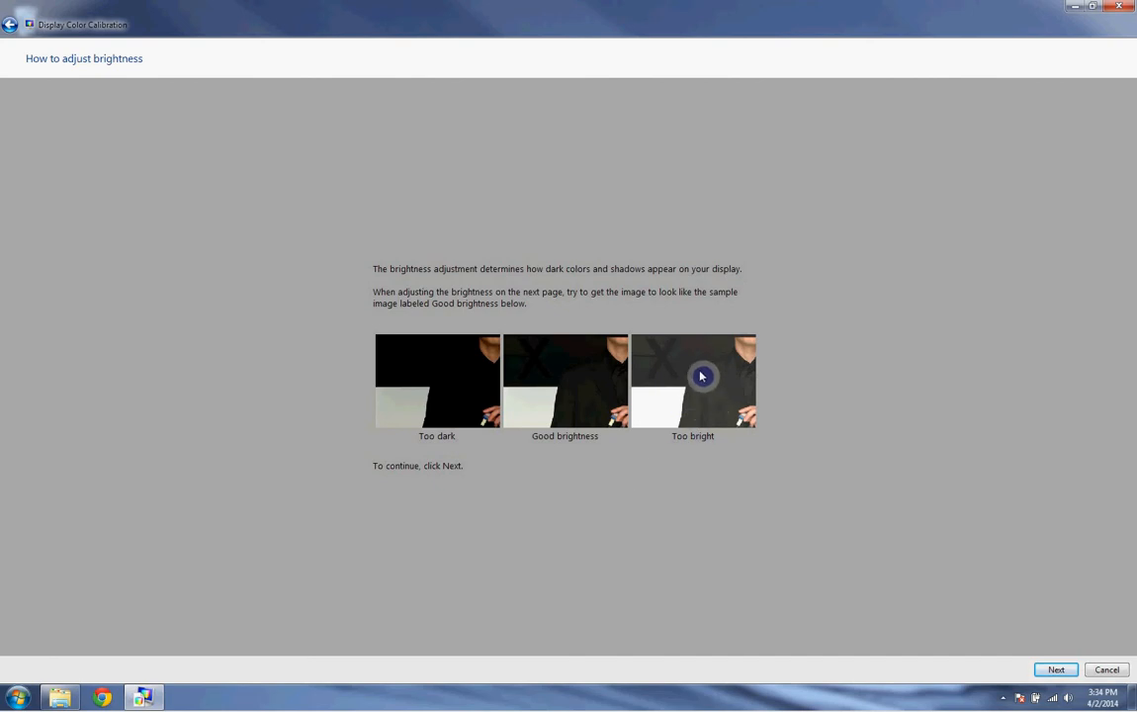
pyautogui.moveTo(966, 627)
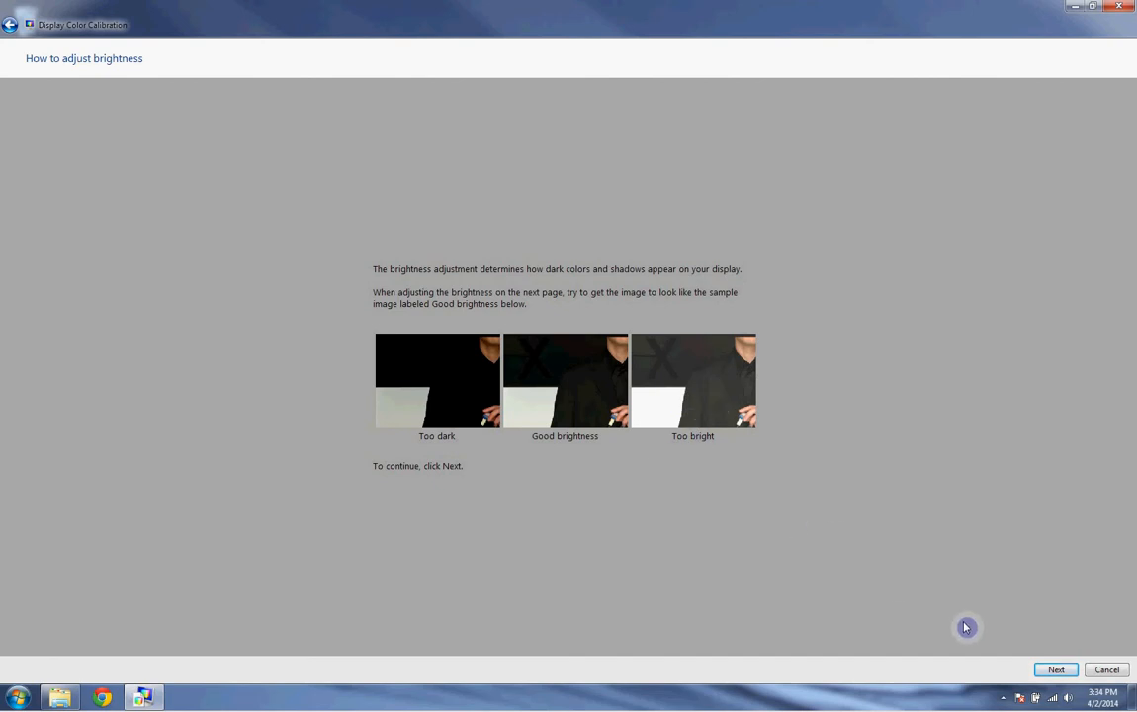
# Open the Adjust brightness page showing the shirt, dark suit and faint X image.
pyautogui.click(1055, 669)
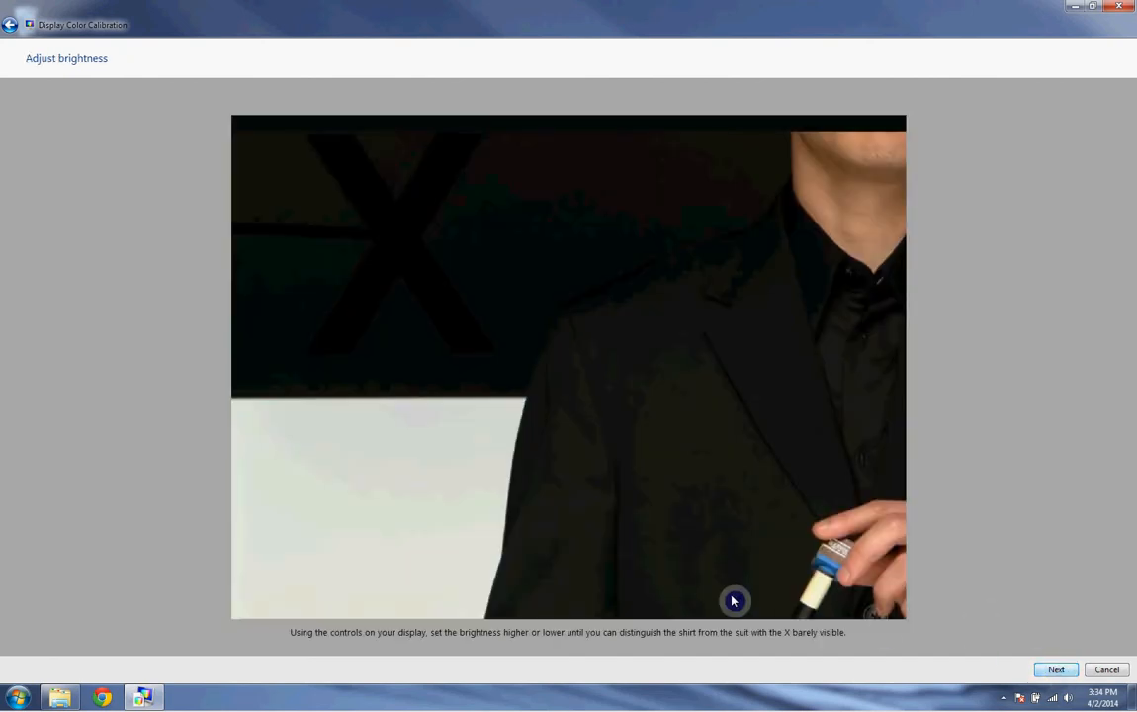
pyautogui.moveTo(847, 484)
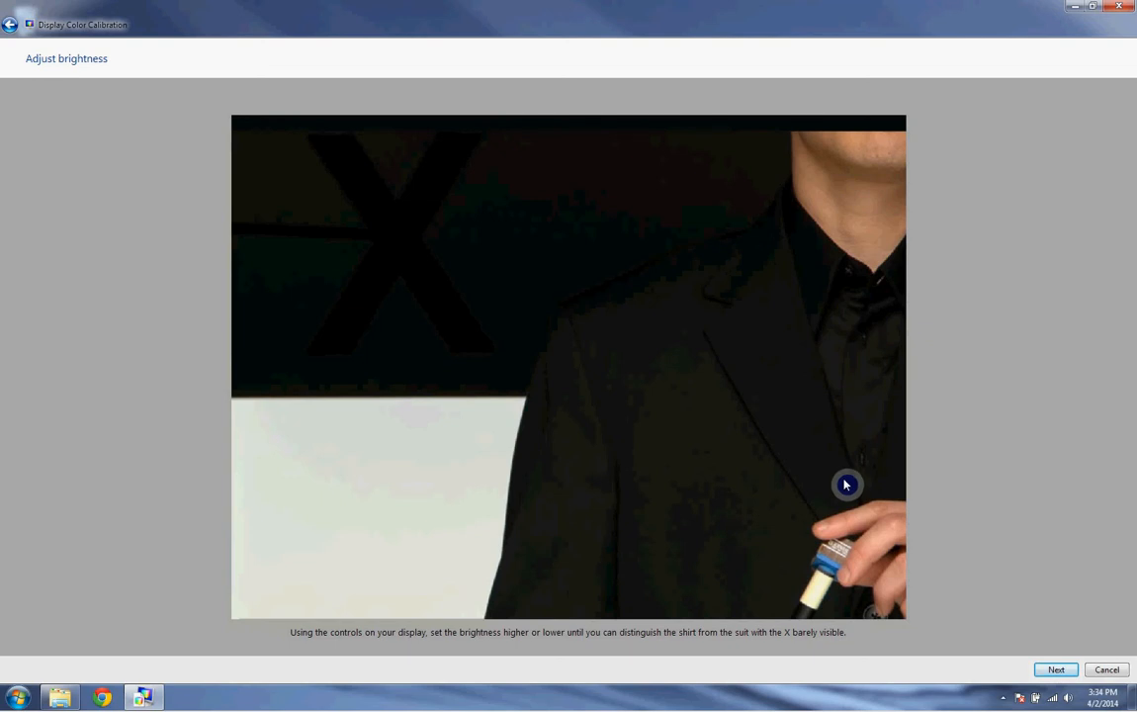
pyautogui.moveTo(758, 466)
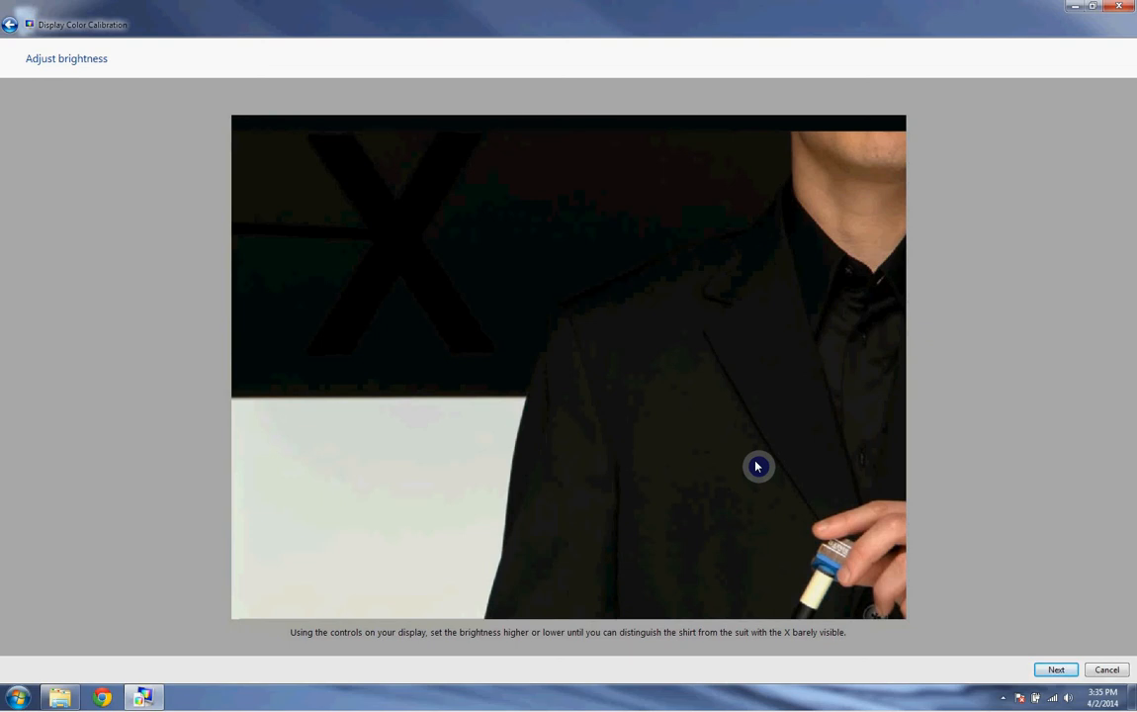
pyautogui.moveTo(488, 196)
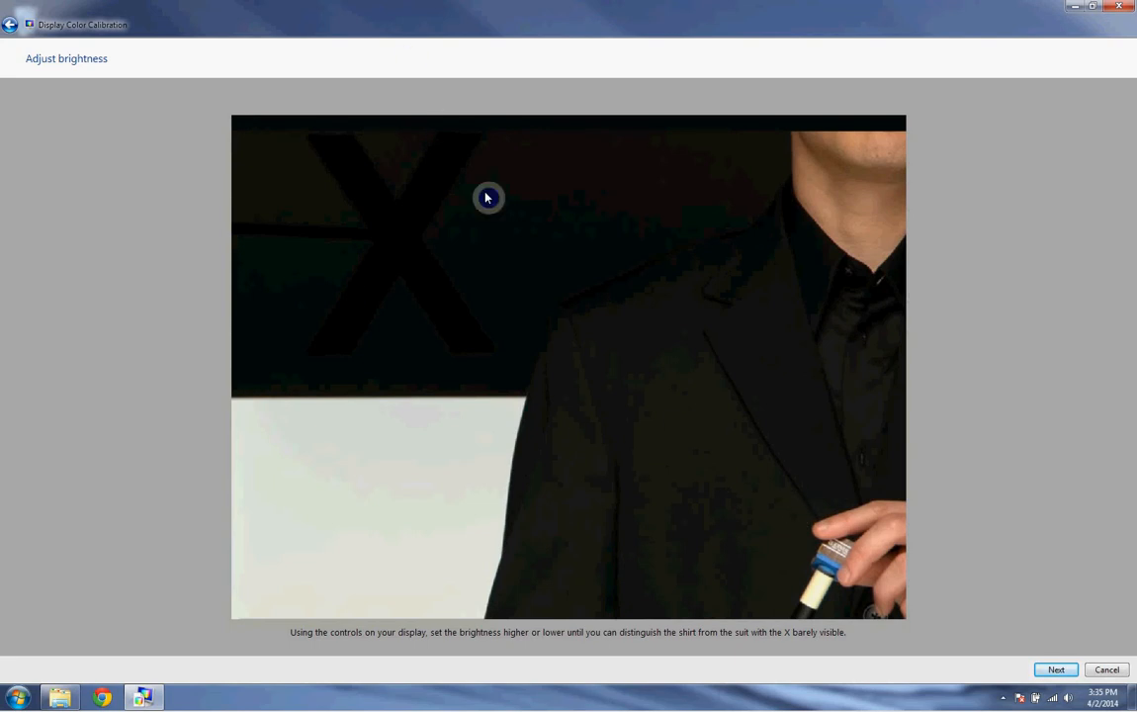
pyautogui.moveTo(347, 135)
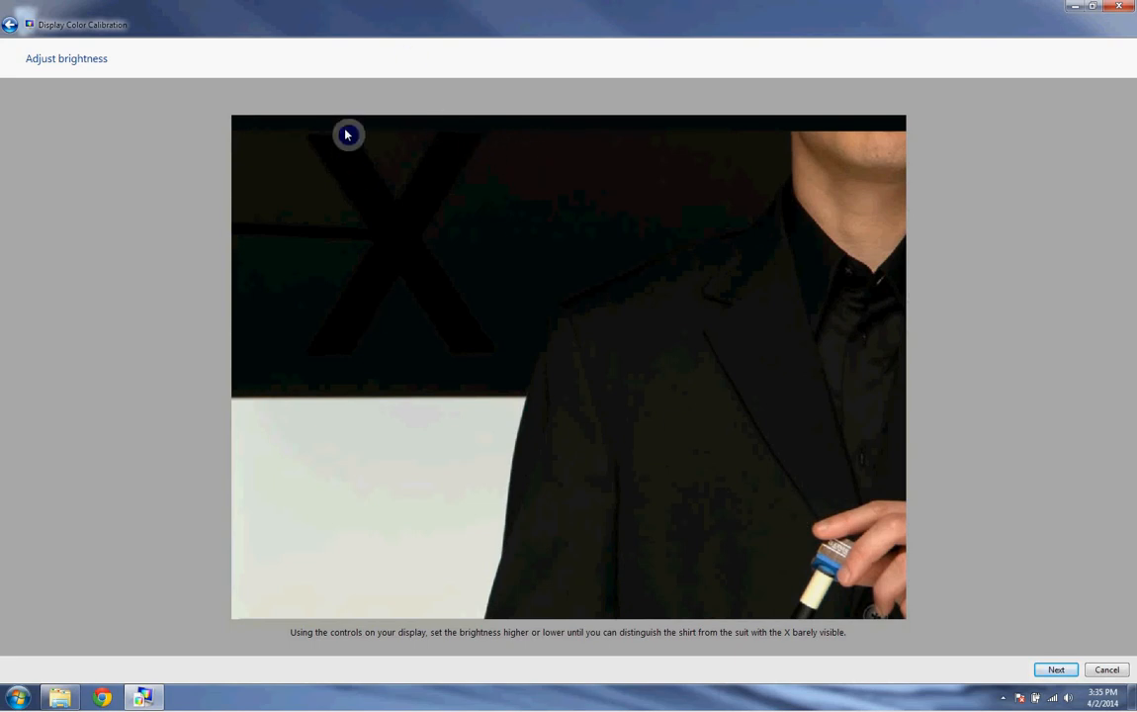
pyautogui.moveTo(750, 494)
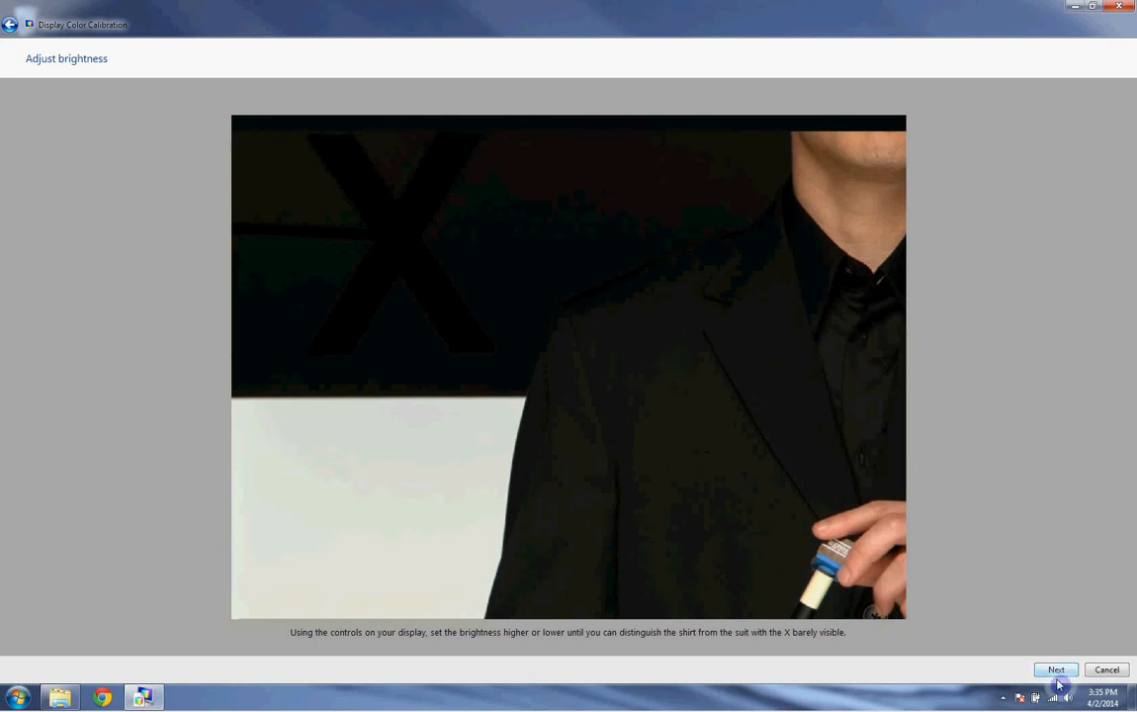
# Leave brightness and show the not enough, good and too much contrast guide.
pyautogui.click(1055, 669)
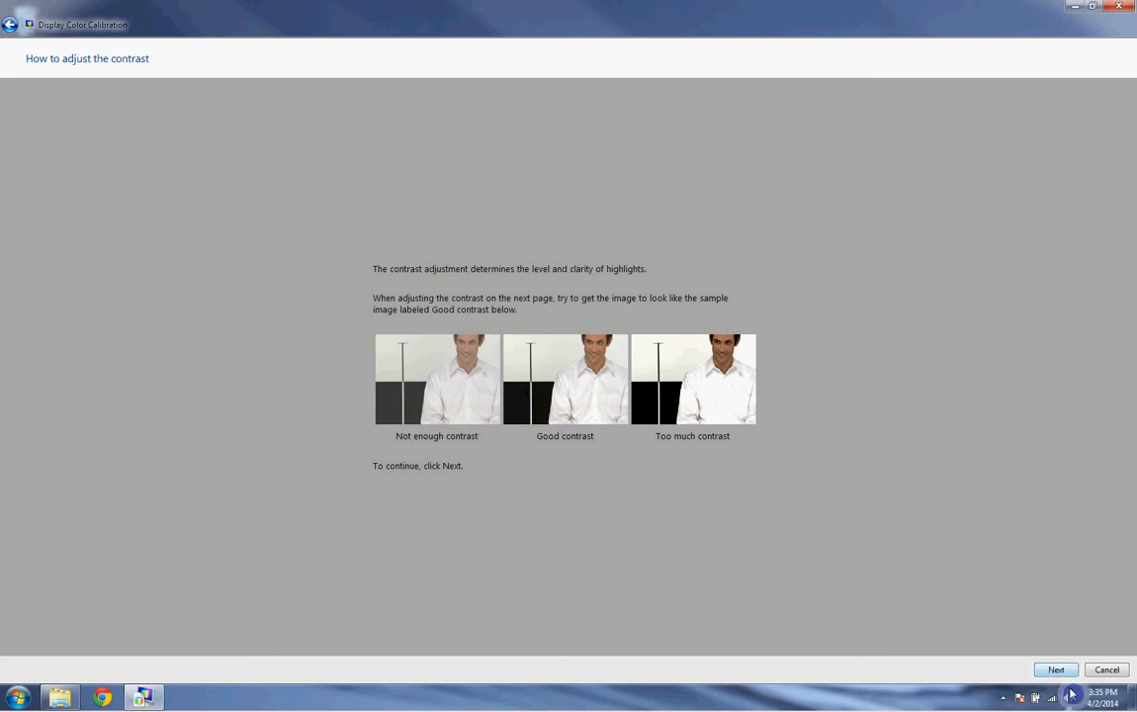
pyautogui.moveTo(1071, 696)
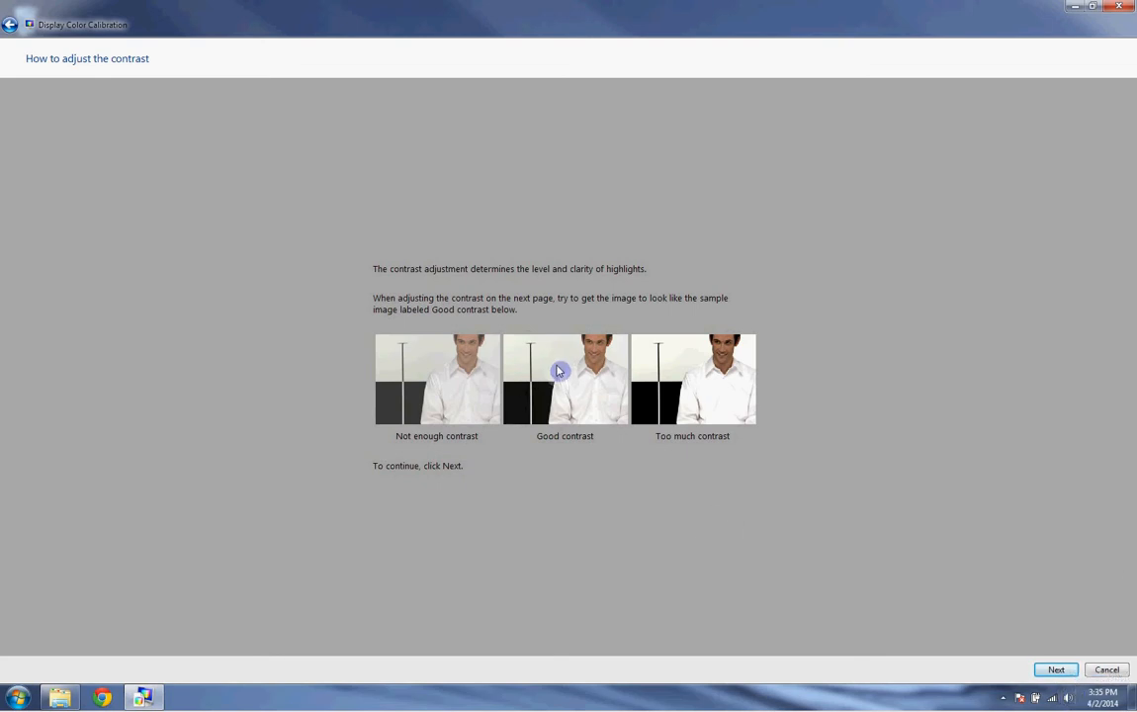
pyautogui.moveTo(438, 370)
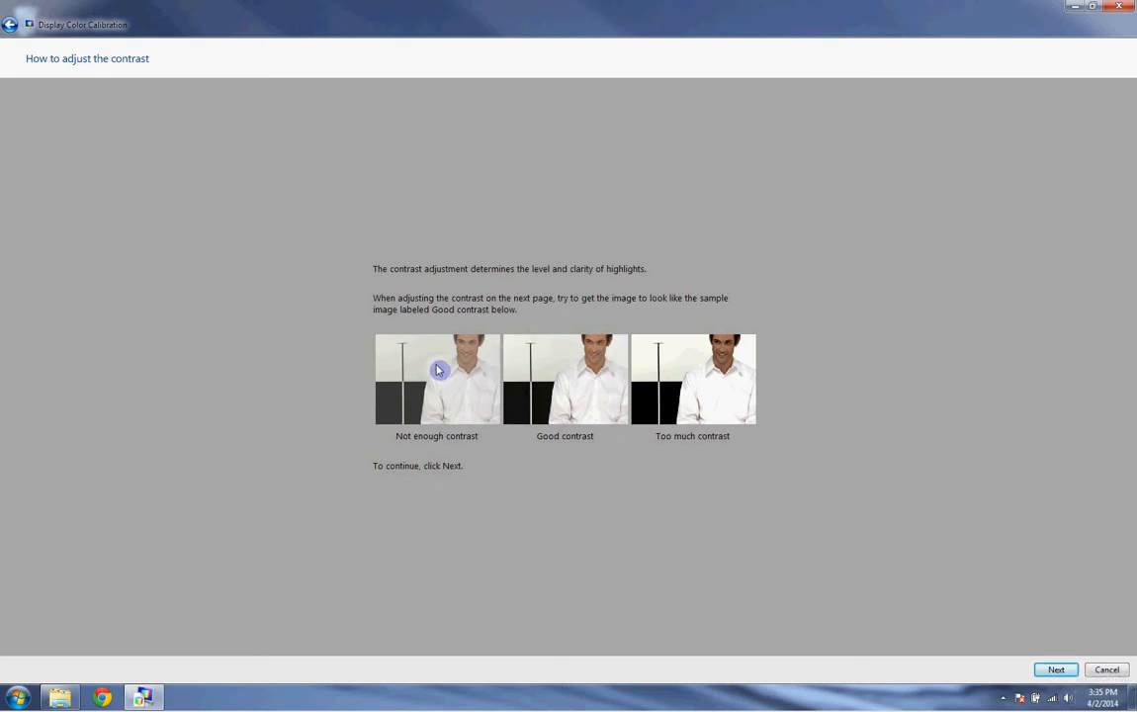
pyautogui.moveTo(588, 413)
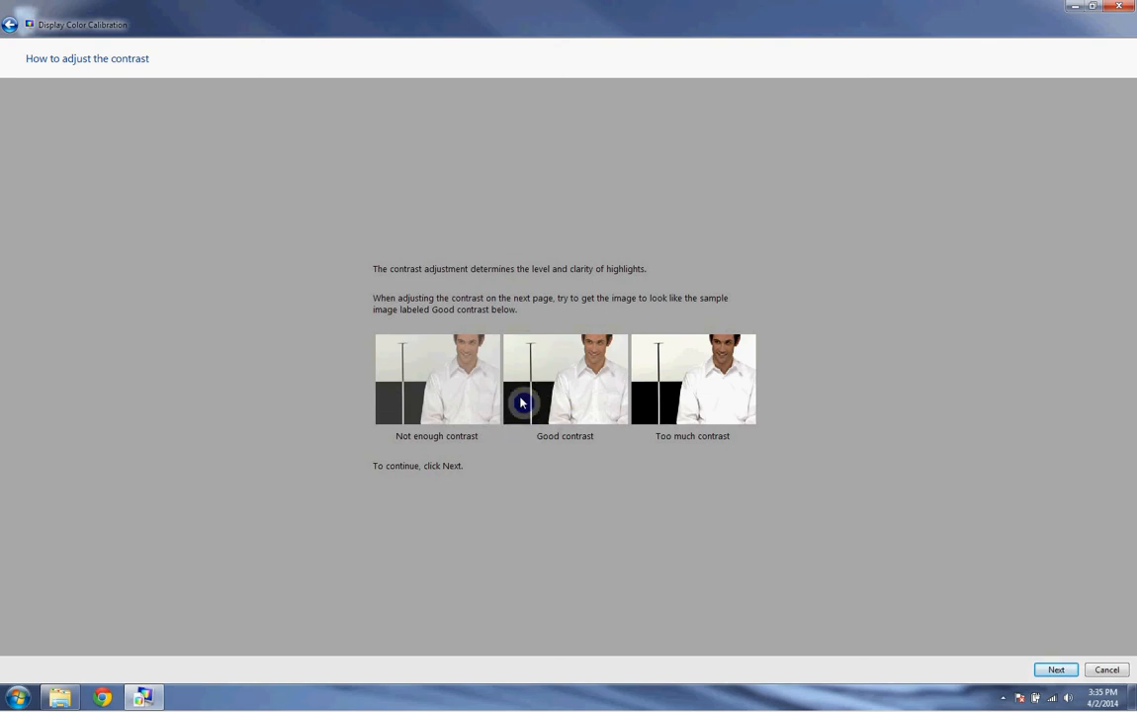
pyautogui.moveTo(636, 391)
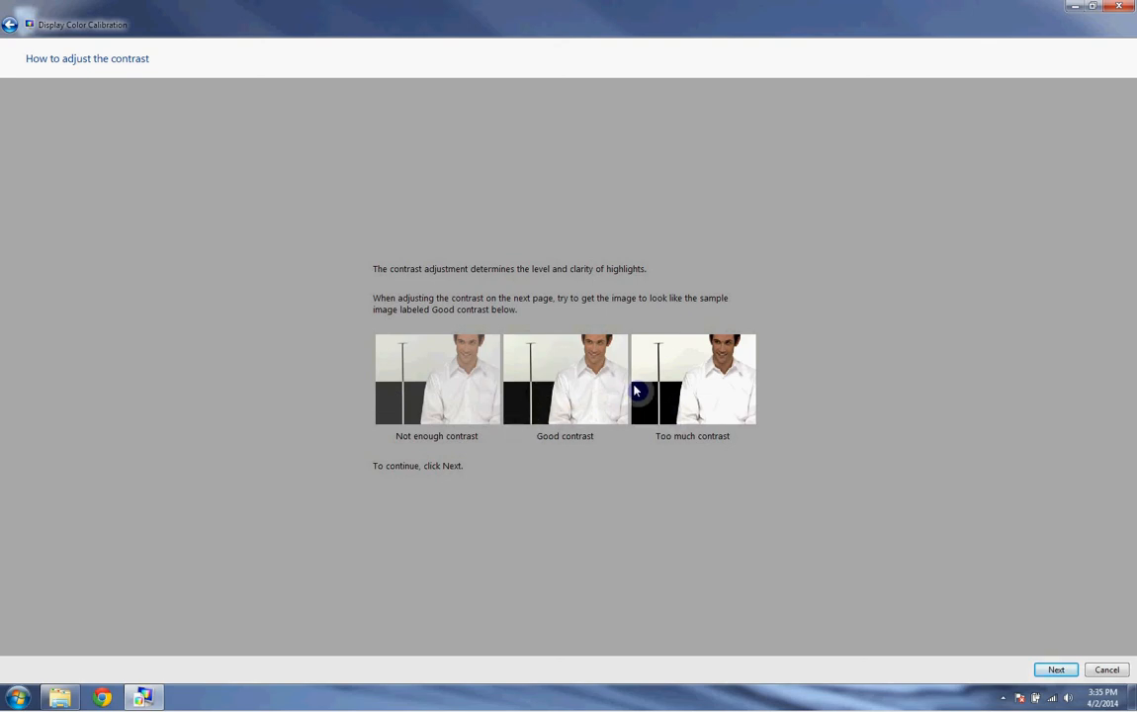
pyautogui.moveTo(746, 392)
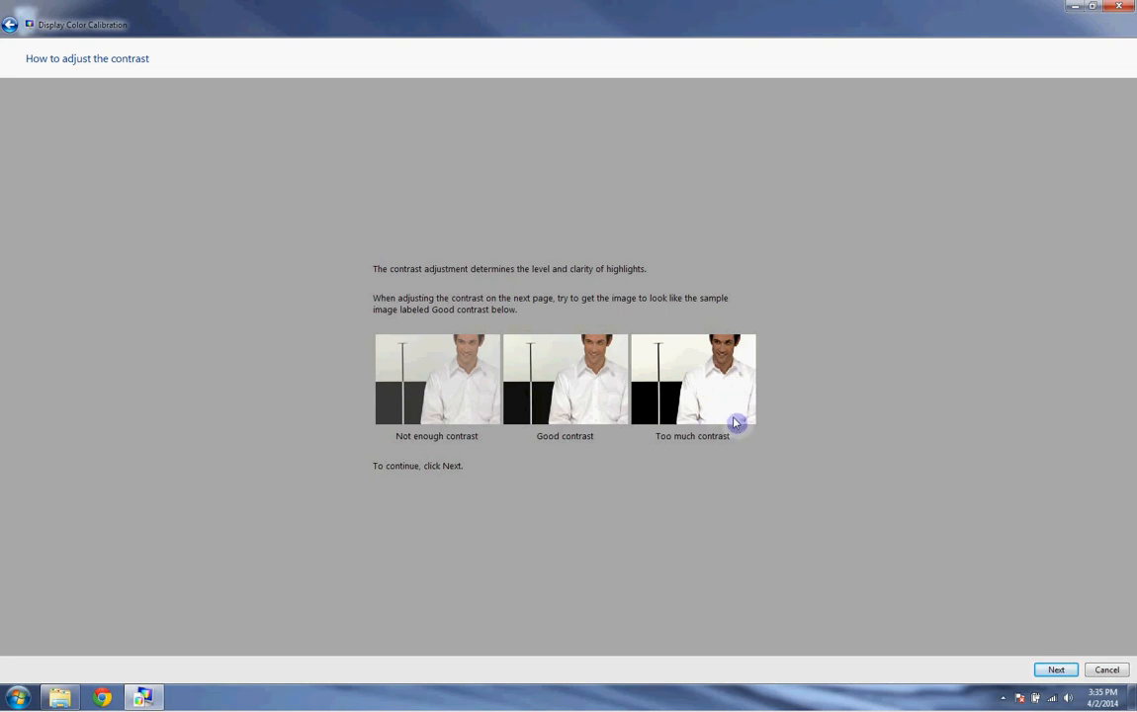
pyautogui.moveTo(401, 426)
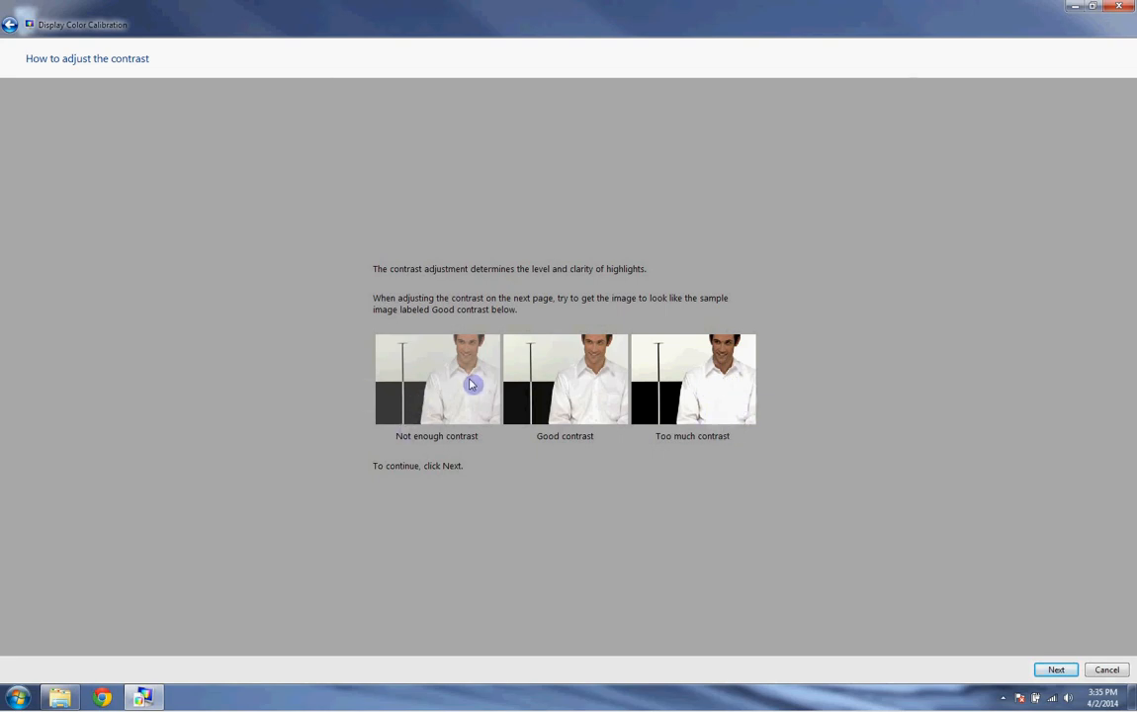
# Open the Adjust contrast page with the large white-shirt sample image.
pyautogui.click(1055, 670)
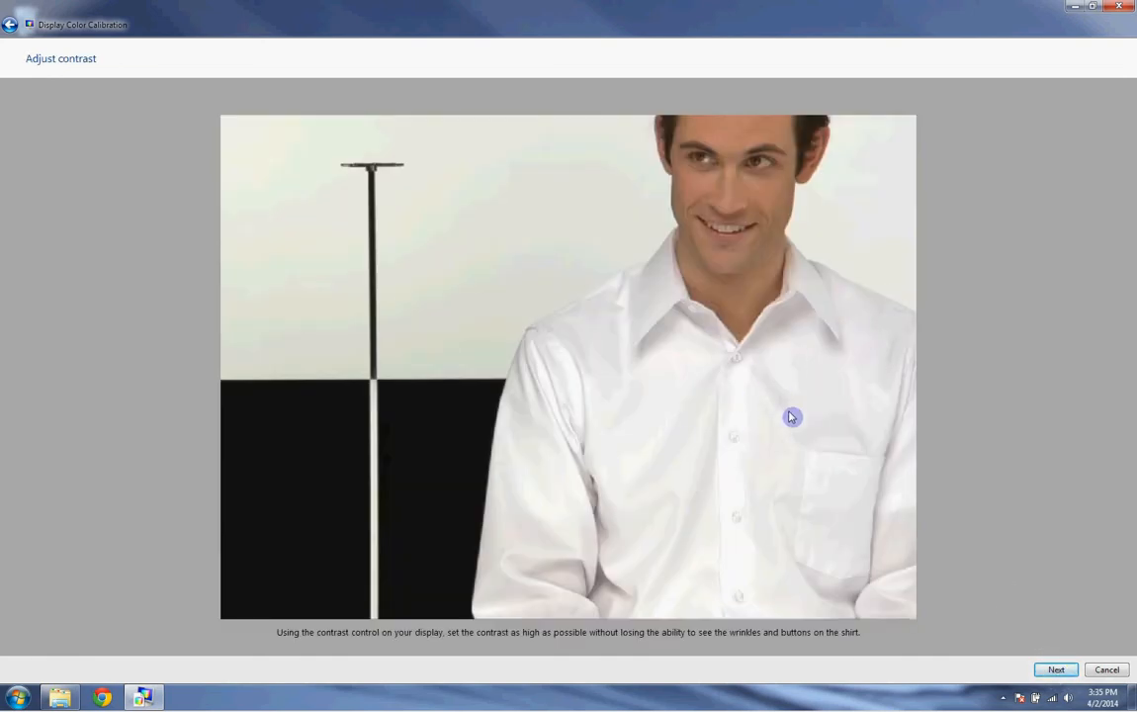
pyautogui.moveTo(671, 430)
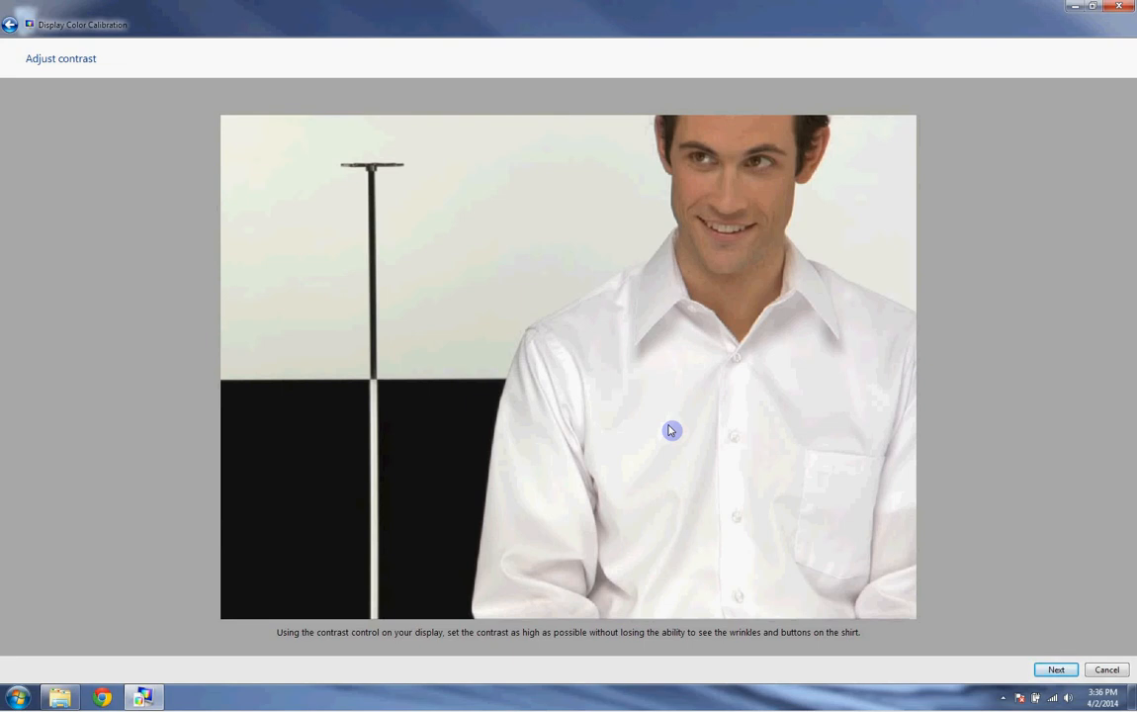
pyautogui.moveTo(959, 324)
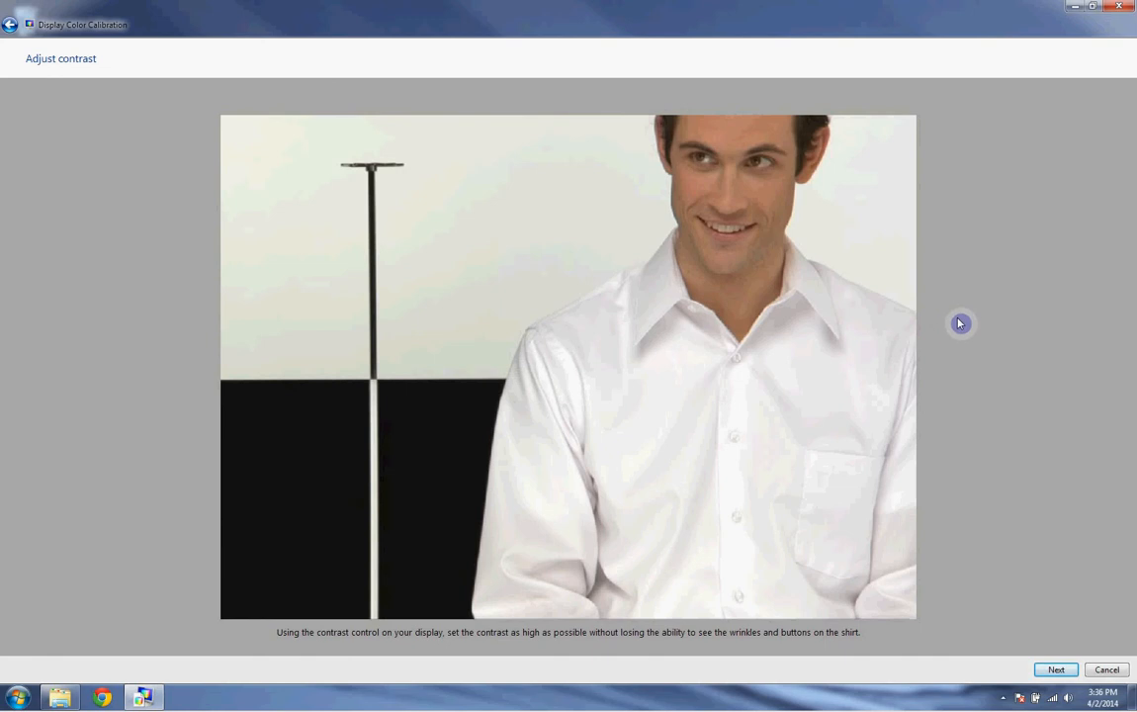
pyautogui.moveTo(829, 408)
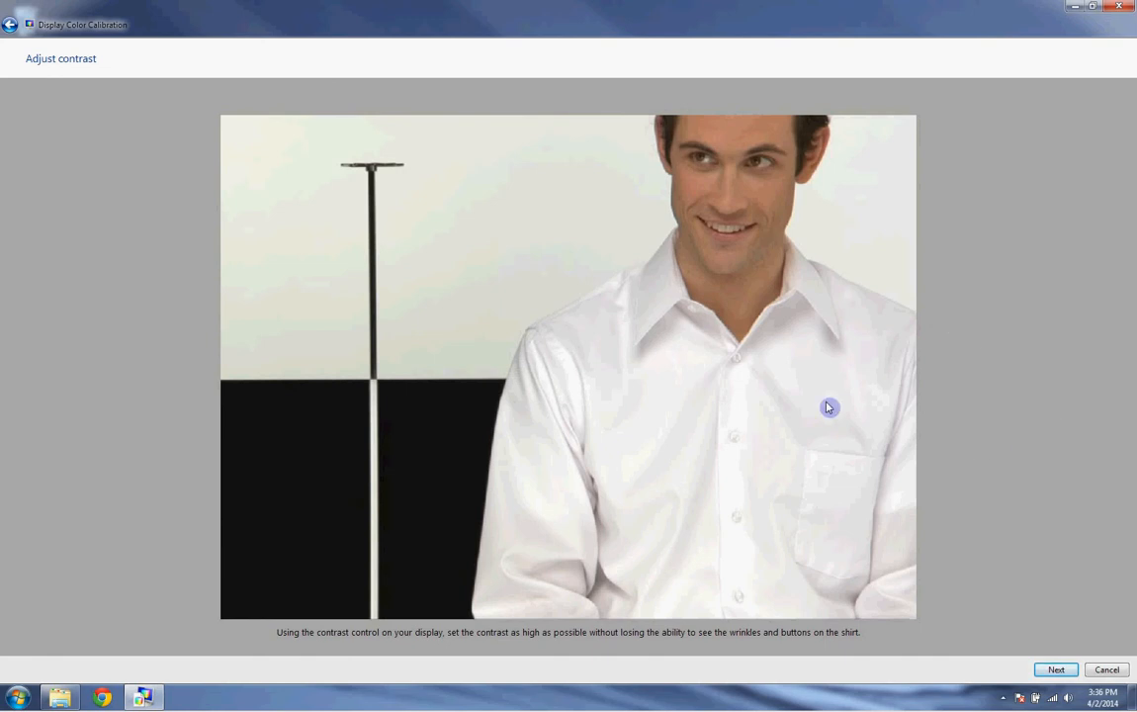
pyautogui.moveTo(872, 463)
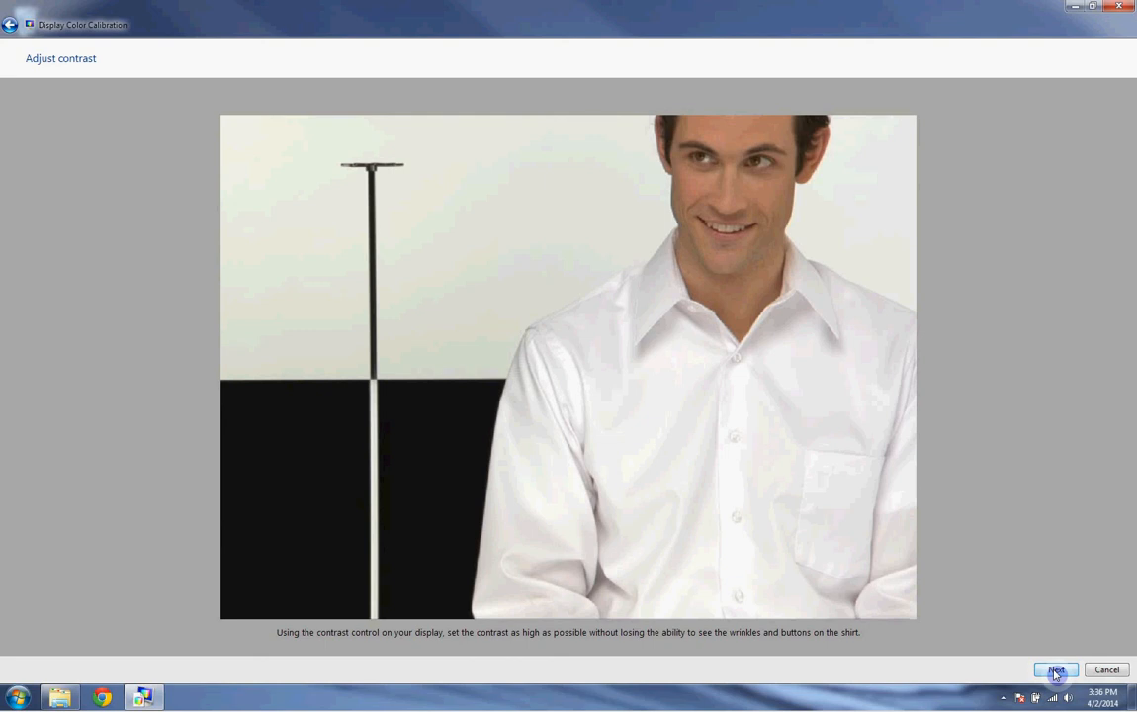
# Pass the contrast page and color balance guide to reach the gray-bar balance page.
pyautogui.click(1055, 670)
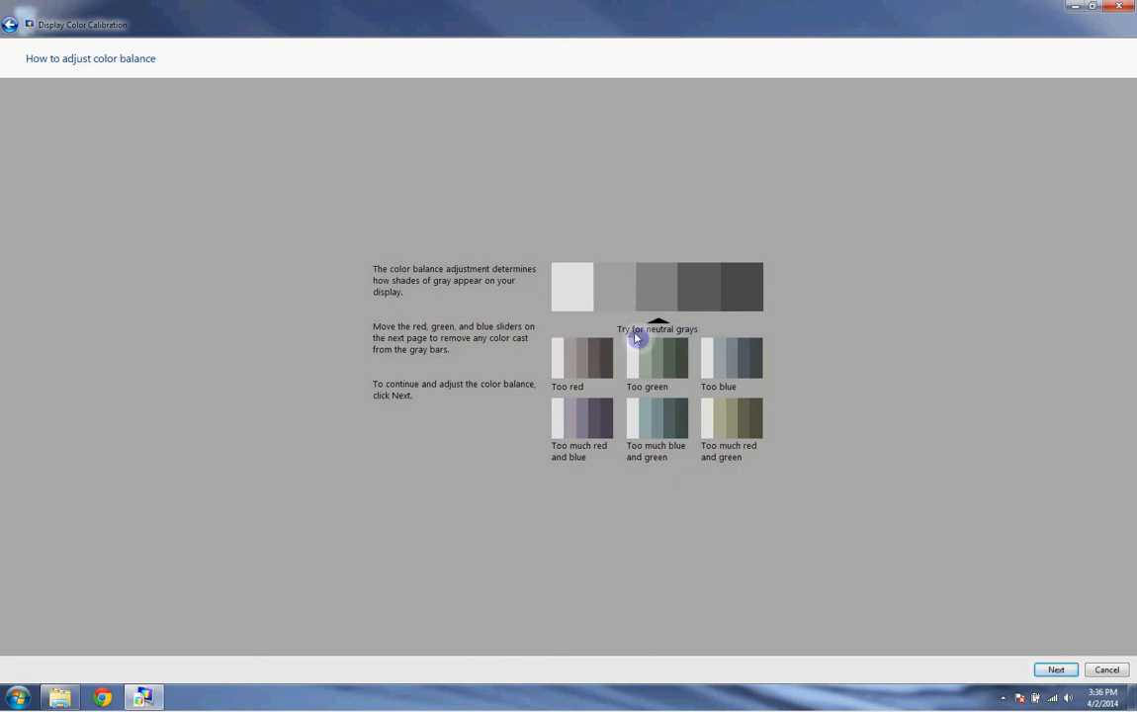
pyautogui.moveTo(648, 303)
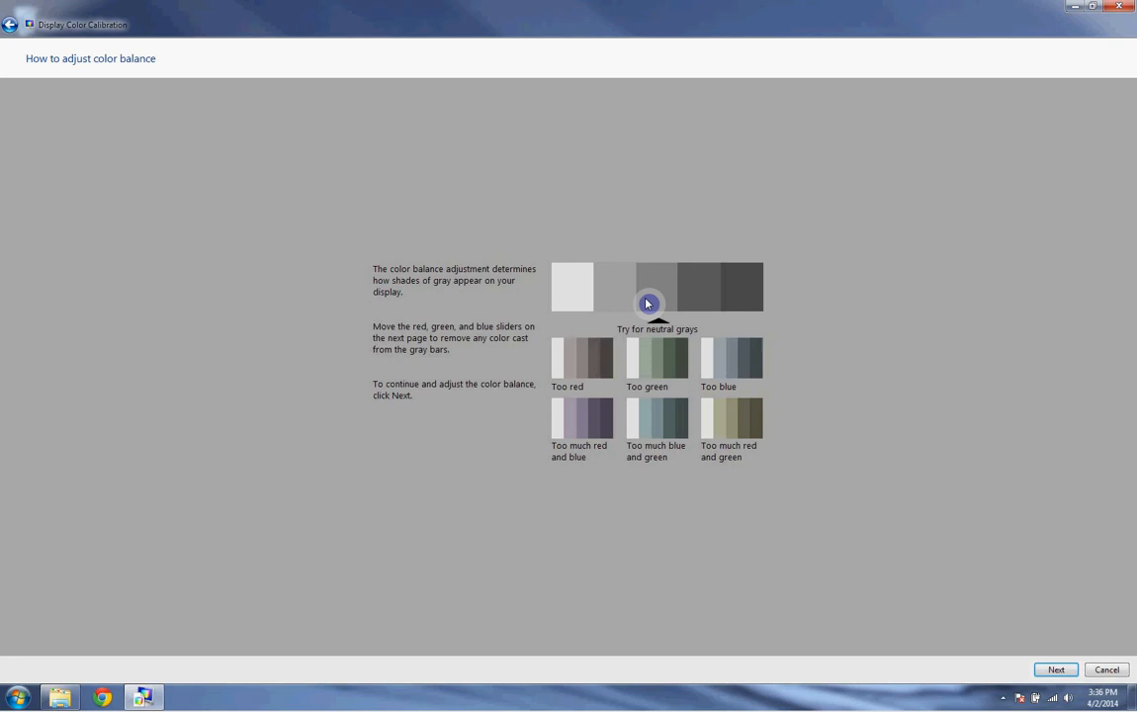
pyautogui.click(1056, 669)
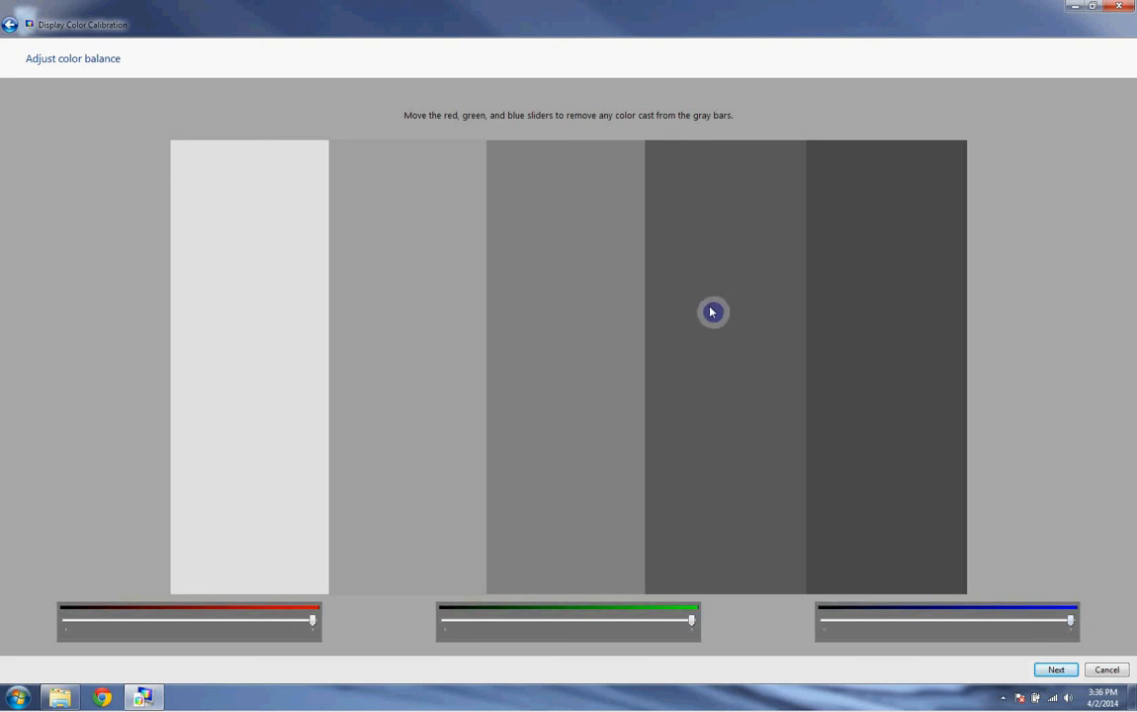
pyautogui.moveTo(405, 275)
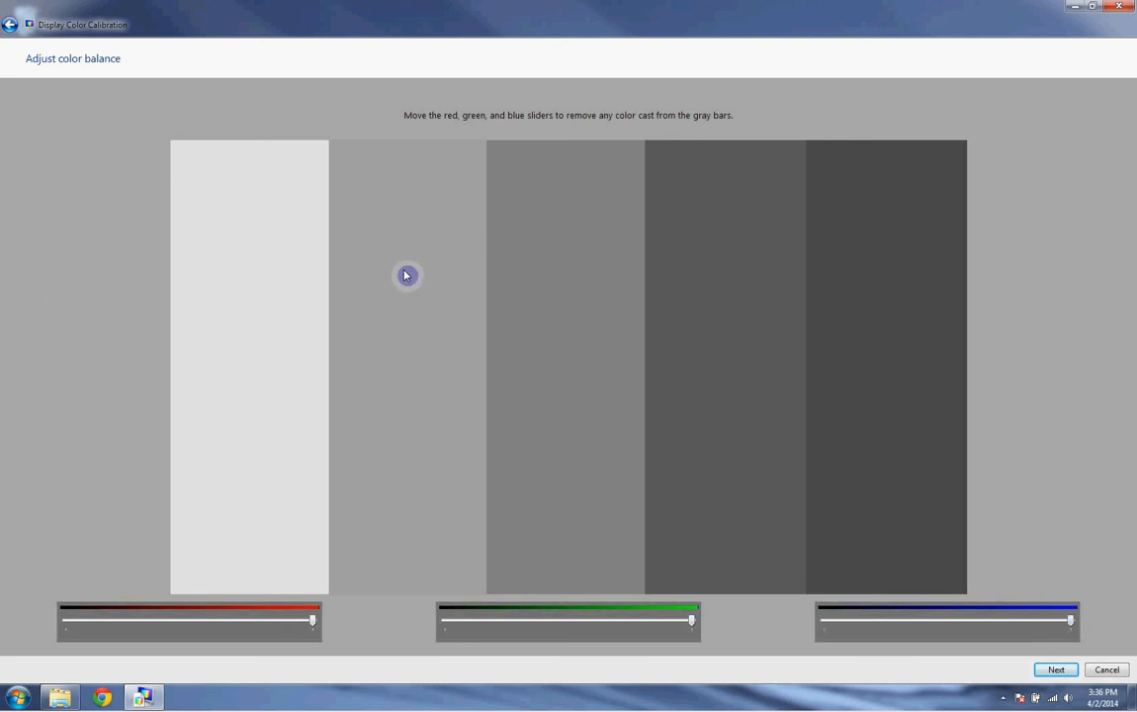
pyautogui.moveTo(647, 327)
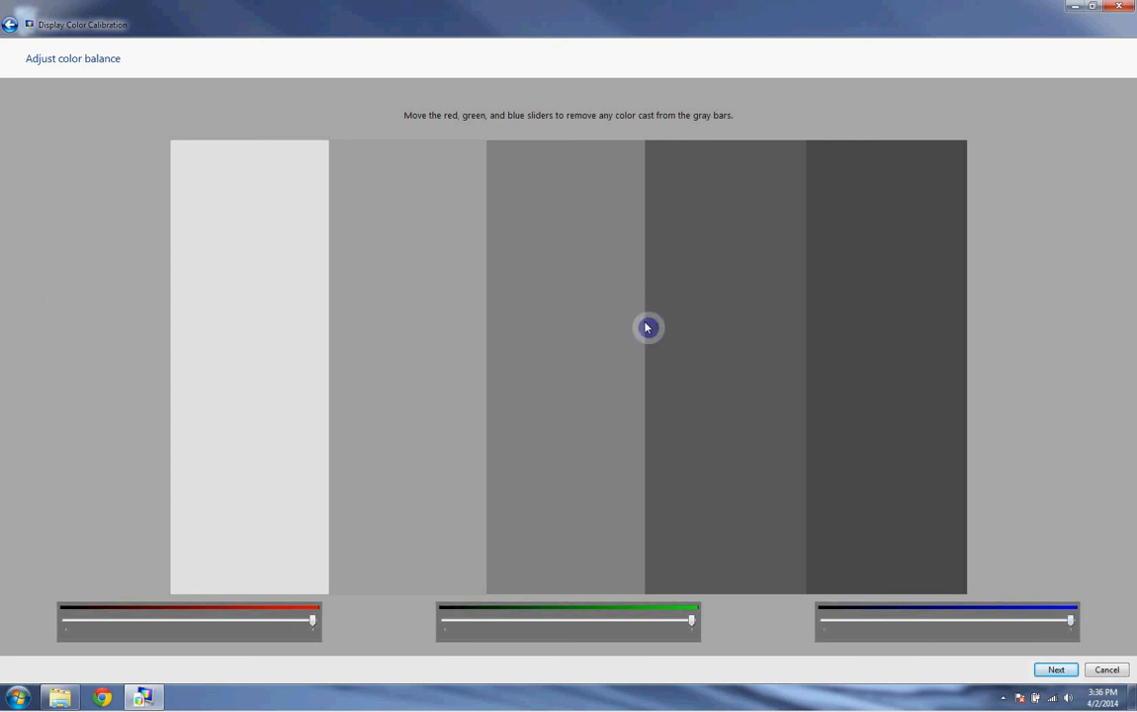
pyautogui.moveTo(504, 128)
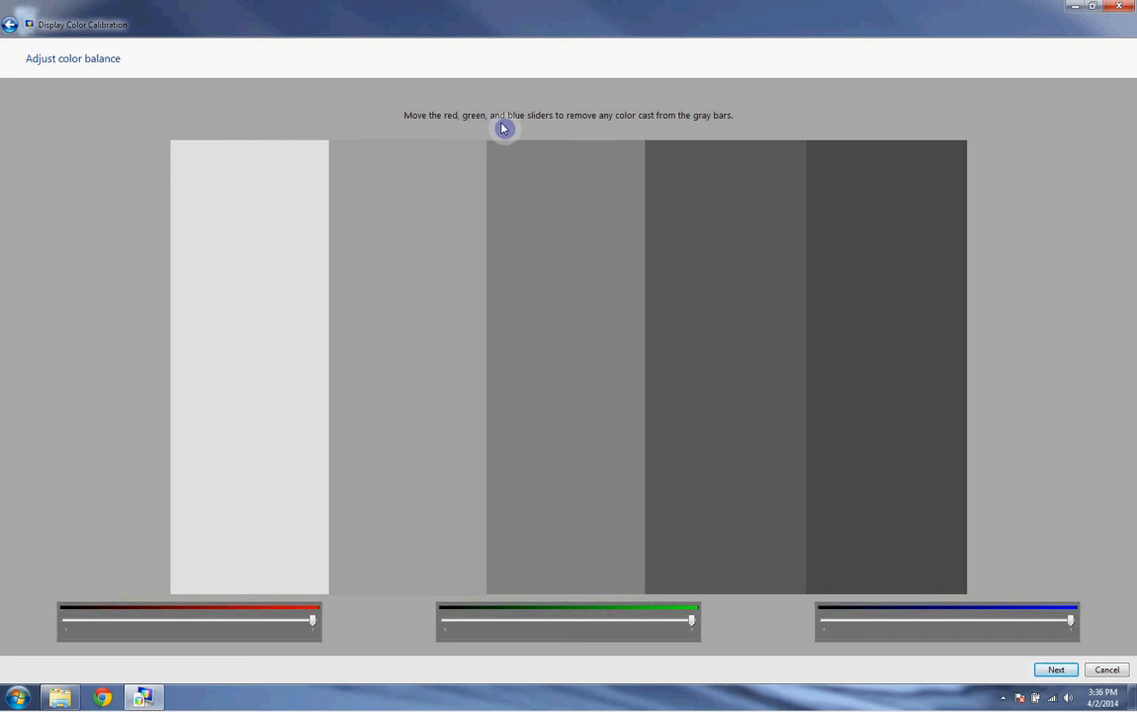
pyautogui.moveTo(680, 128)
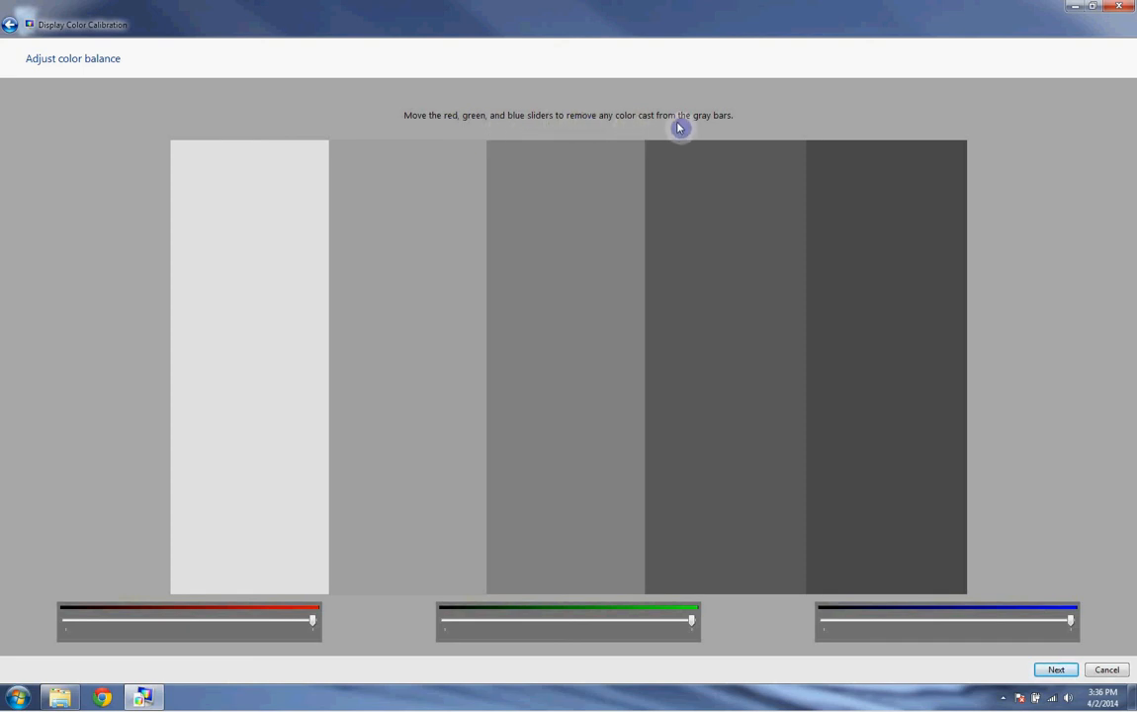
pyautogui.moveTo(966, 220)
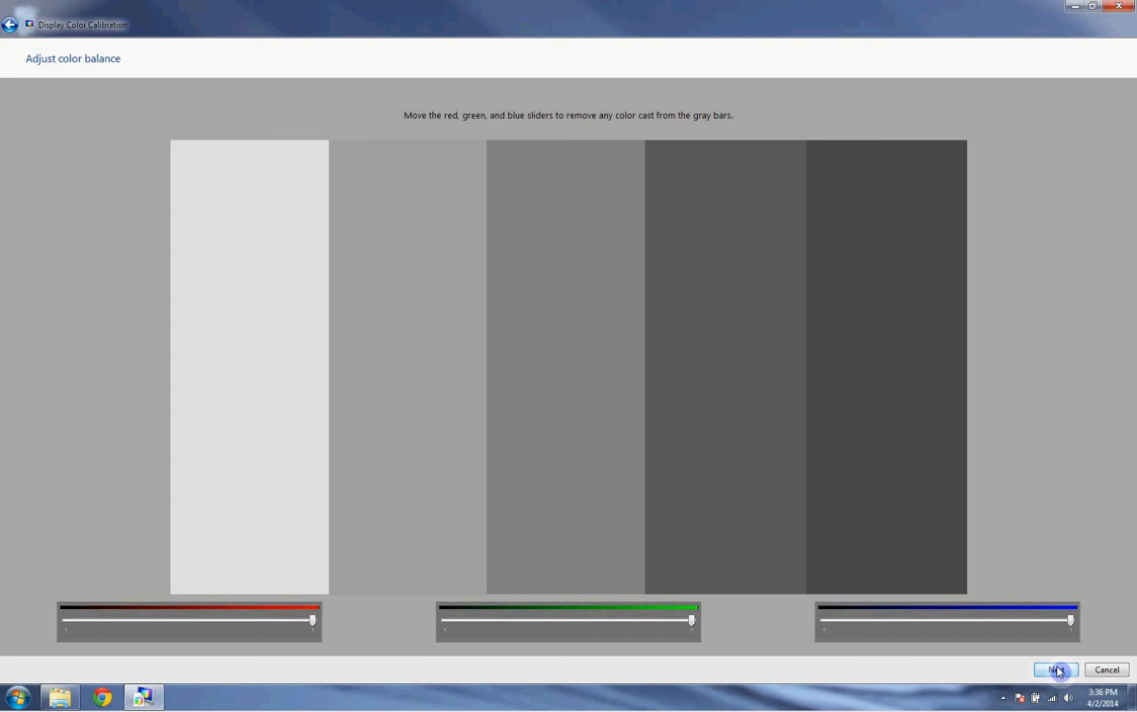
# Accept the unchanged color balance and preview the current calibration against the previous one.
pyautogui.click(1054, 670)
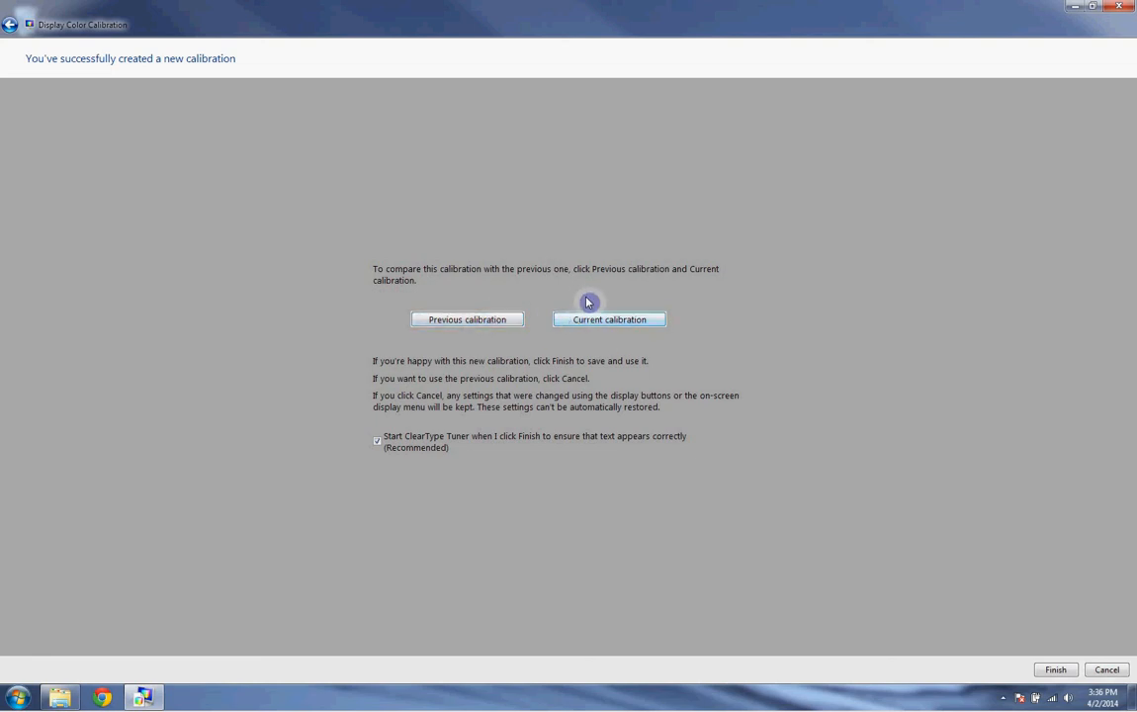
pyautogui.click(377, 440)
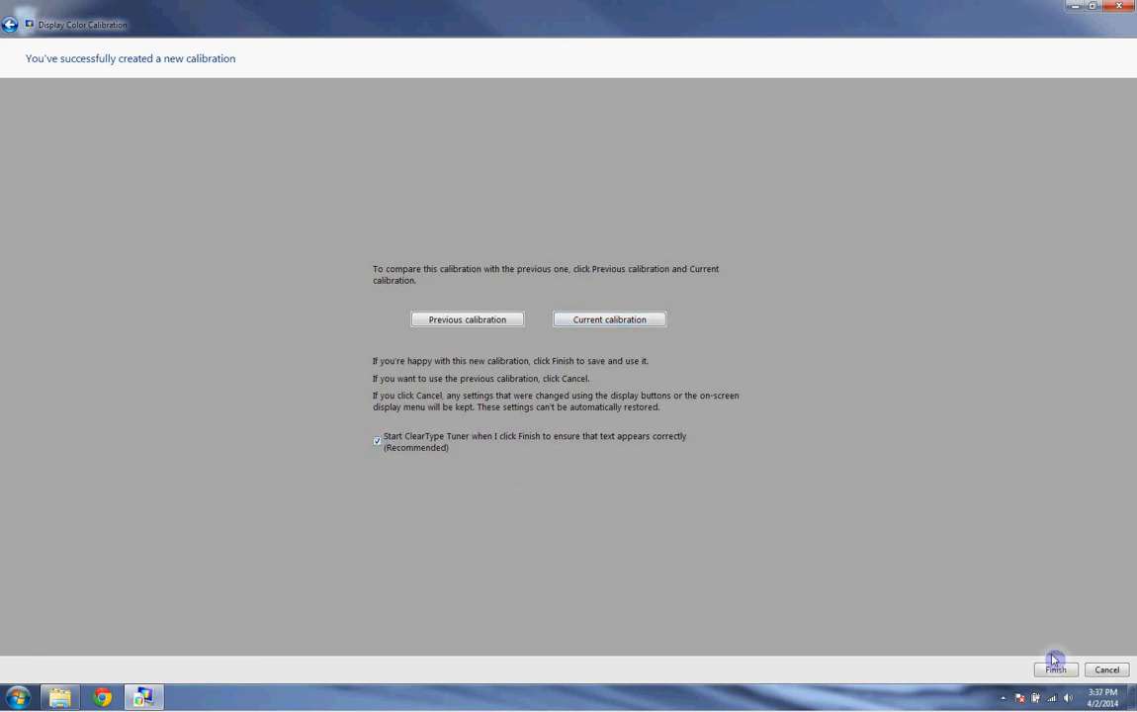
# Save the calibration, keep ClearType on, and tune only the DELL P2210 monitor.
pyautogui.click(1055, 670)
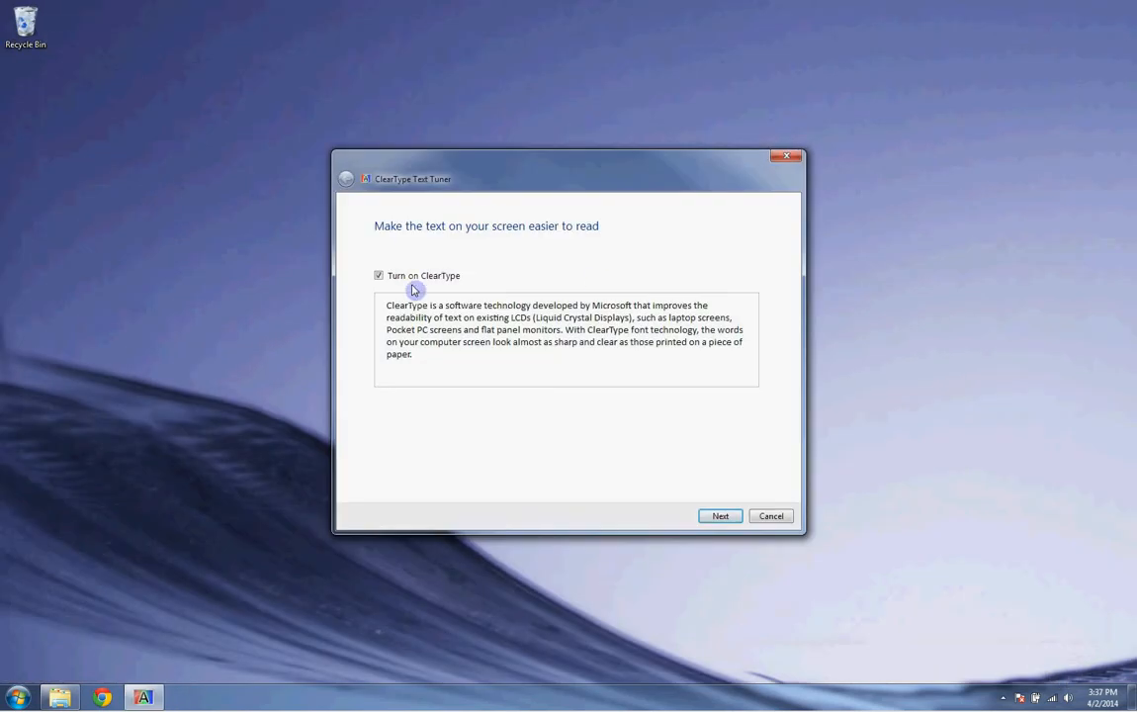
pyautogui.moveTo(388, 311)
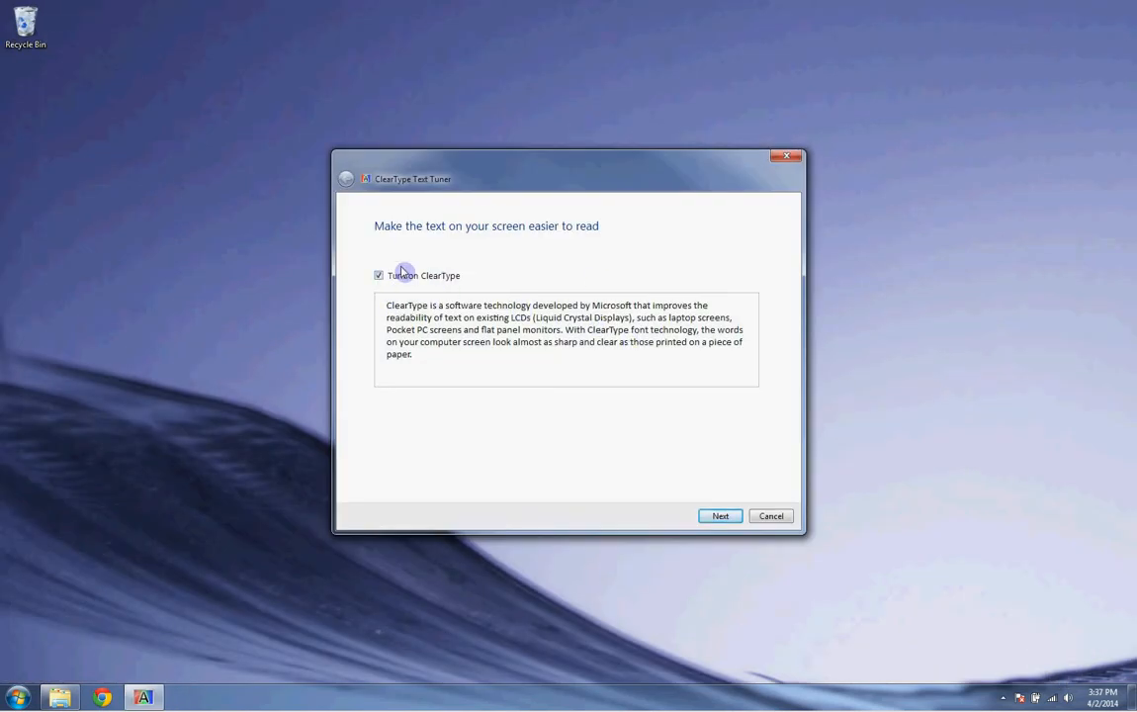
pyautogui.click(719, 515)
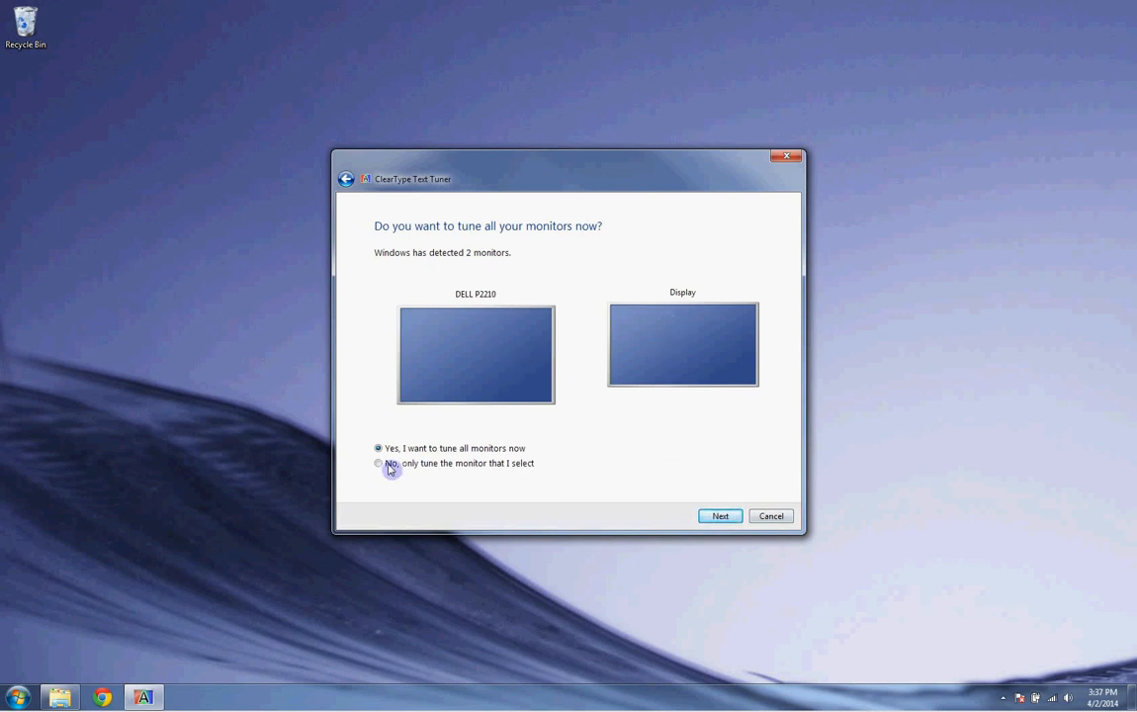
pyautogui.click(378, 462)
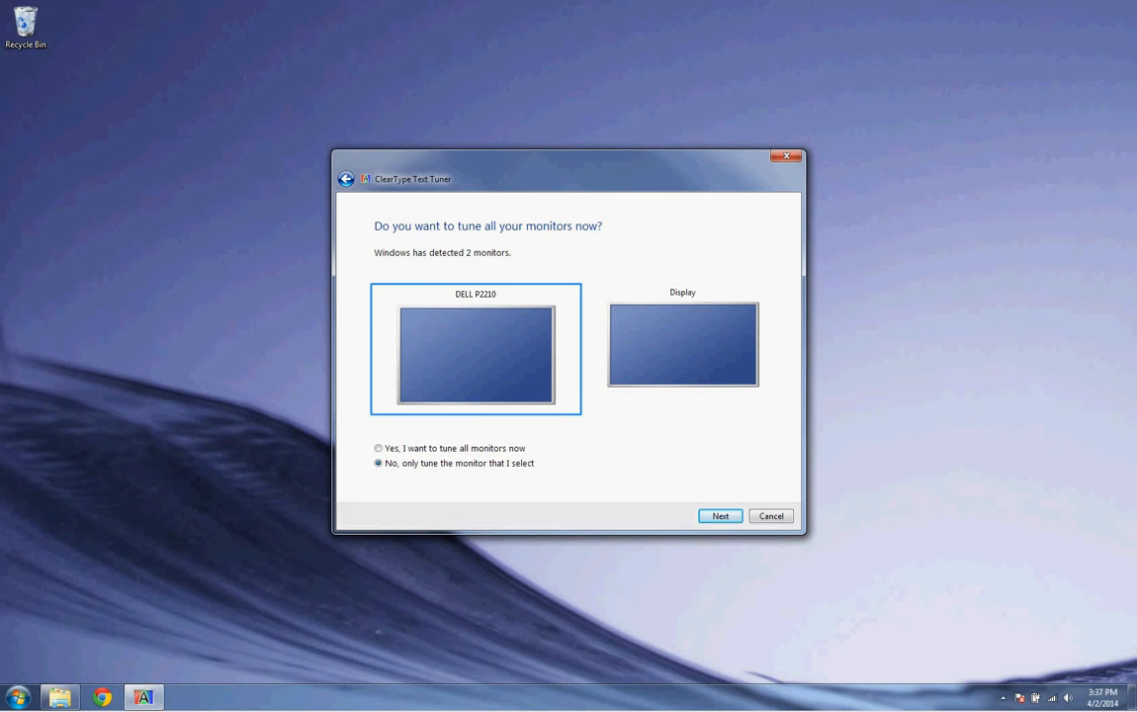
pyautogui.click(720, 515)
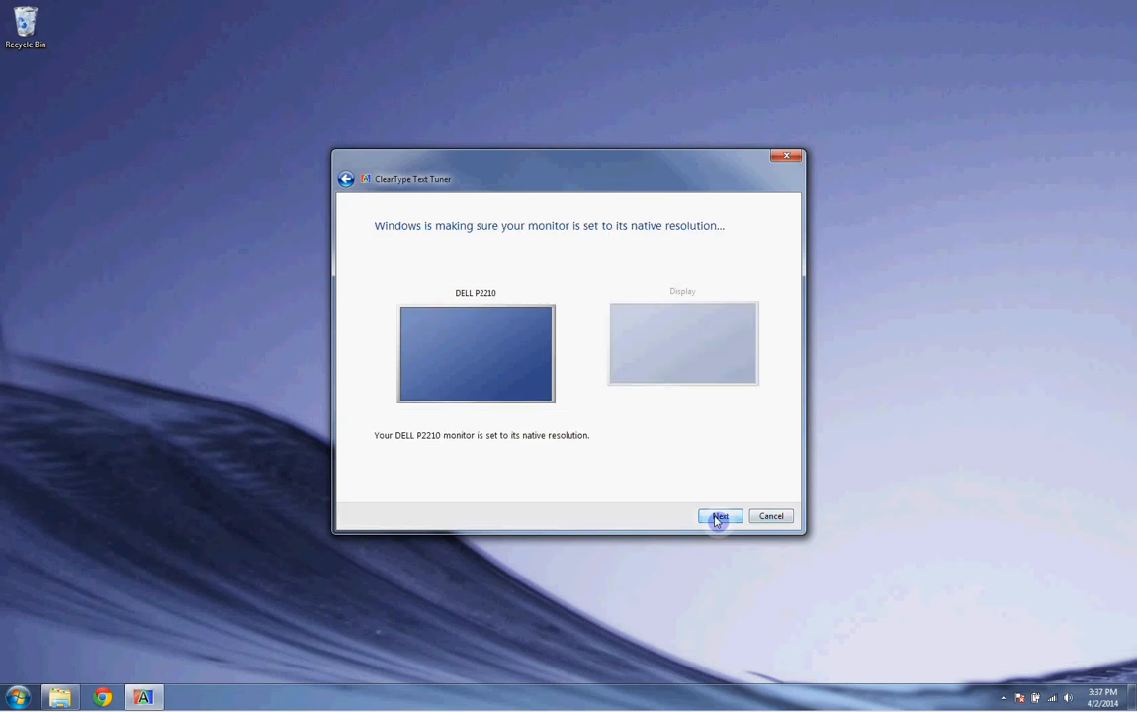
# Pass the native resolution check and pick the clearest text sample on all four pages.
pyautogui.click(720, 515)
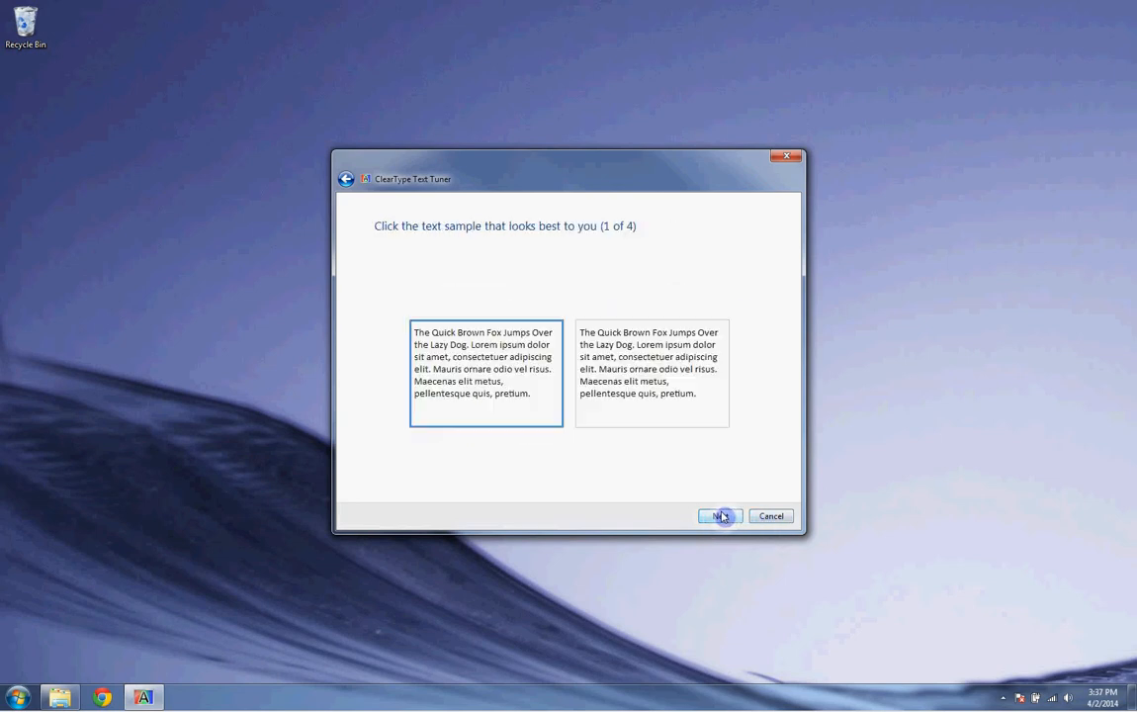
pyautogui.click(650, 373)
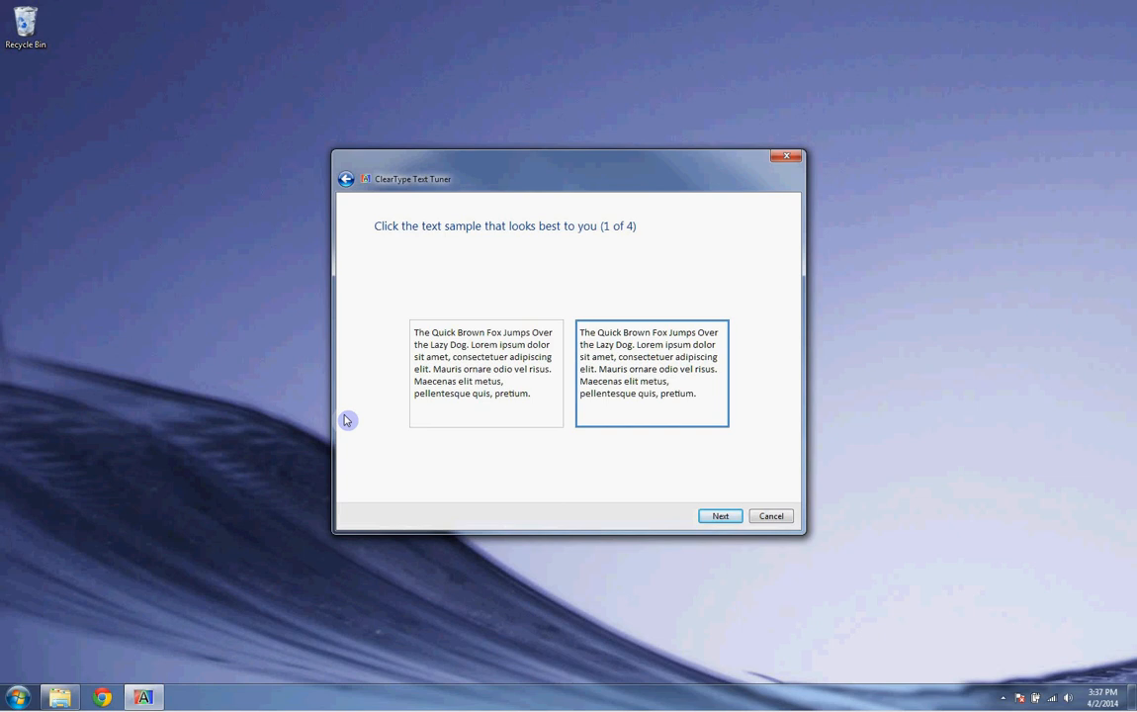
pyautogui.click(720, 515)
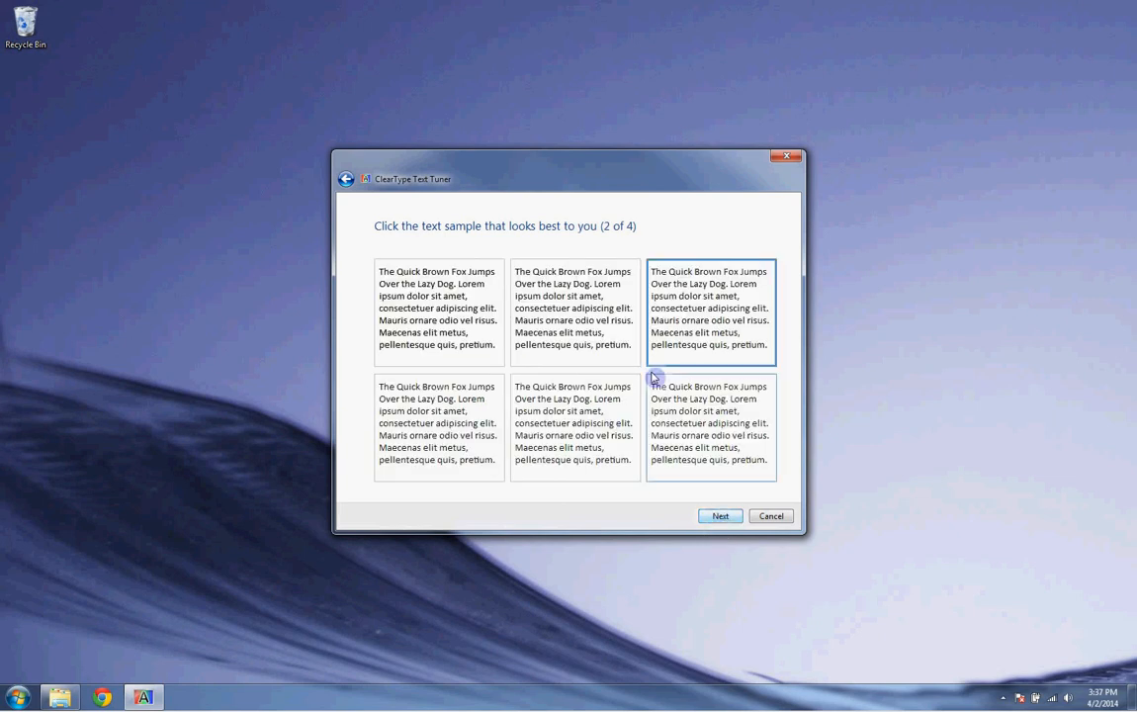
pyautogui.click(719, 515)
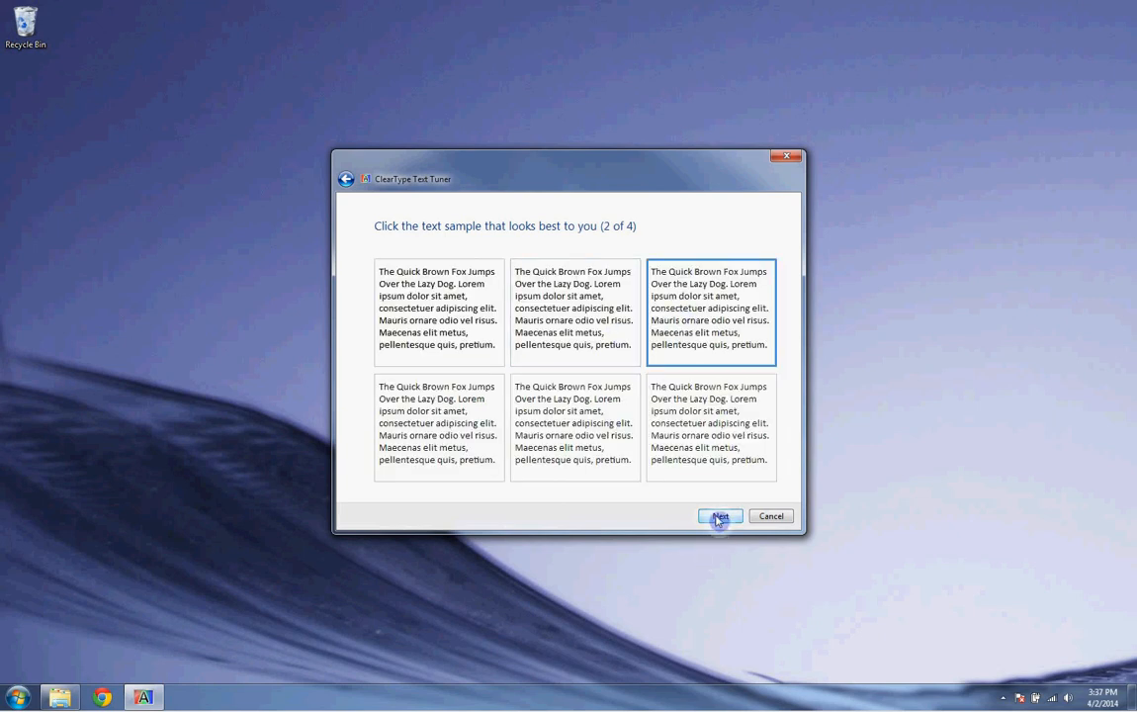
pyautogui.click(720, 516)
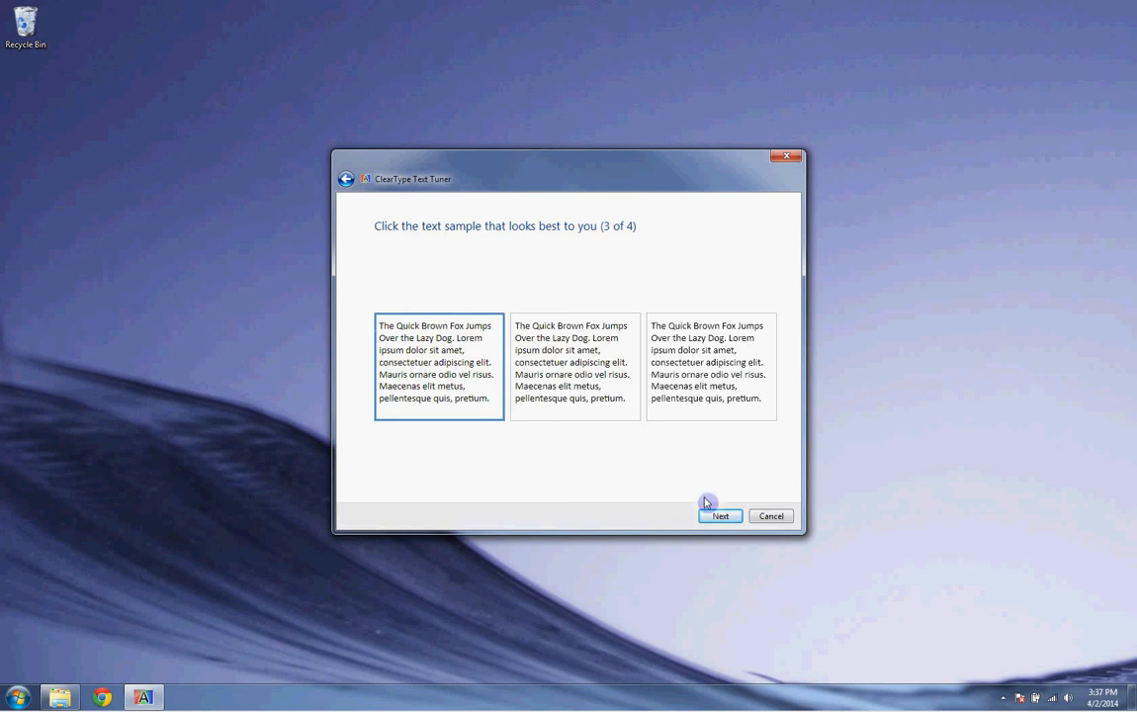
pyautogui.click(721, 515)
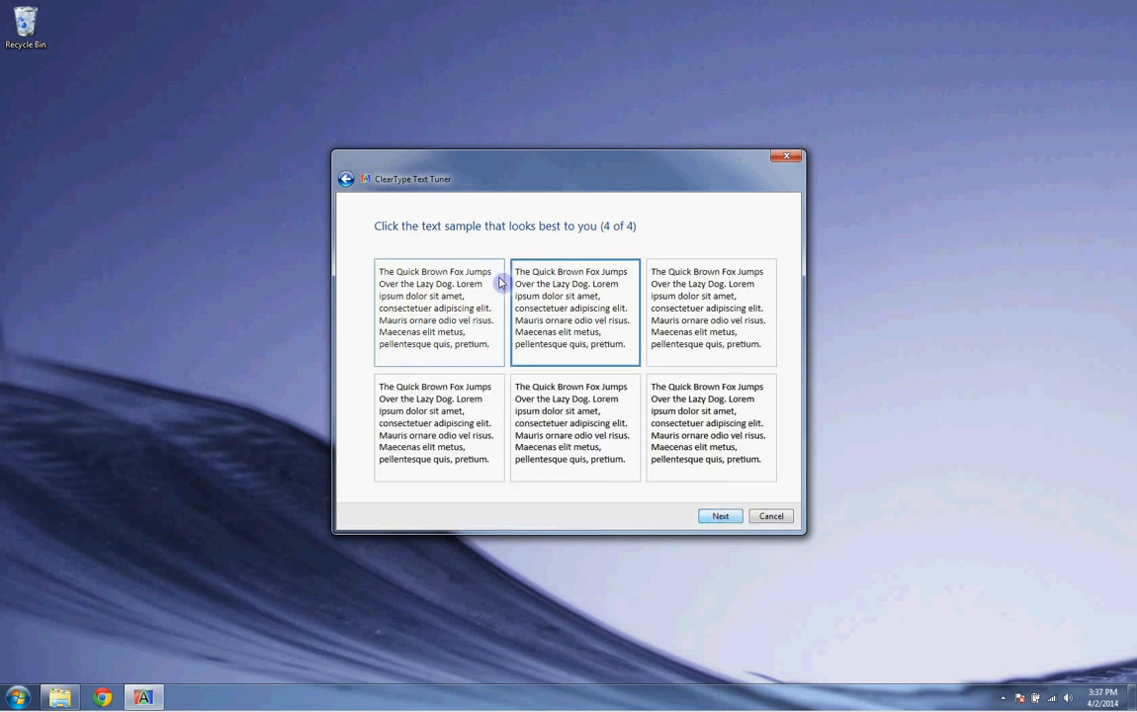
pyautogui.click(720, 515)
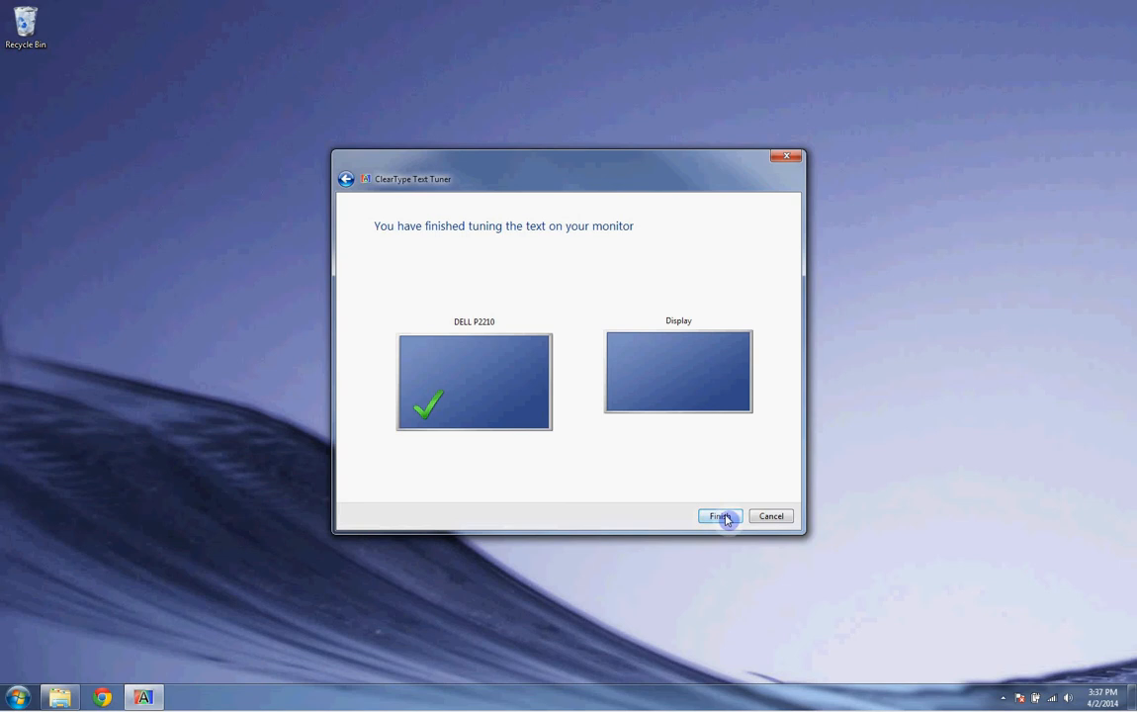
# Finish ClearType Text Tuner to apply the tuned text and return to the desktop.
pyautogui.click(718, 516)
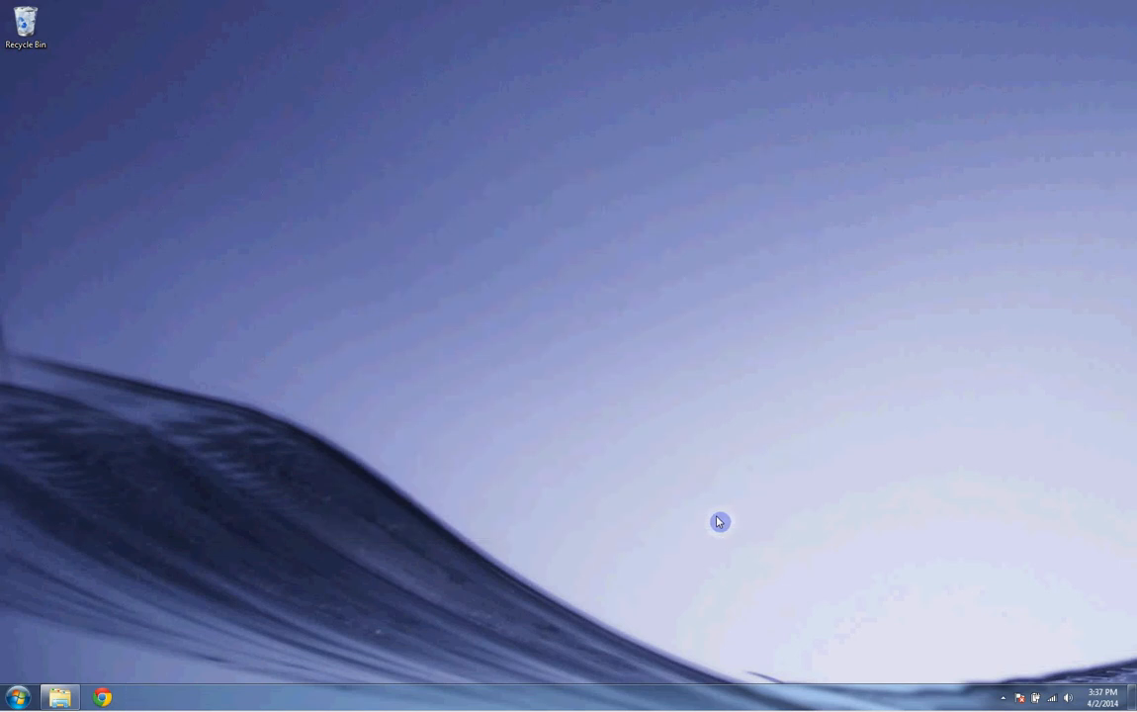
pyautogui.moveTo(712, 518)
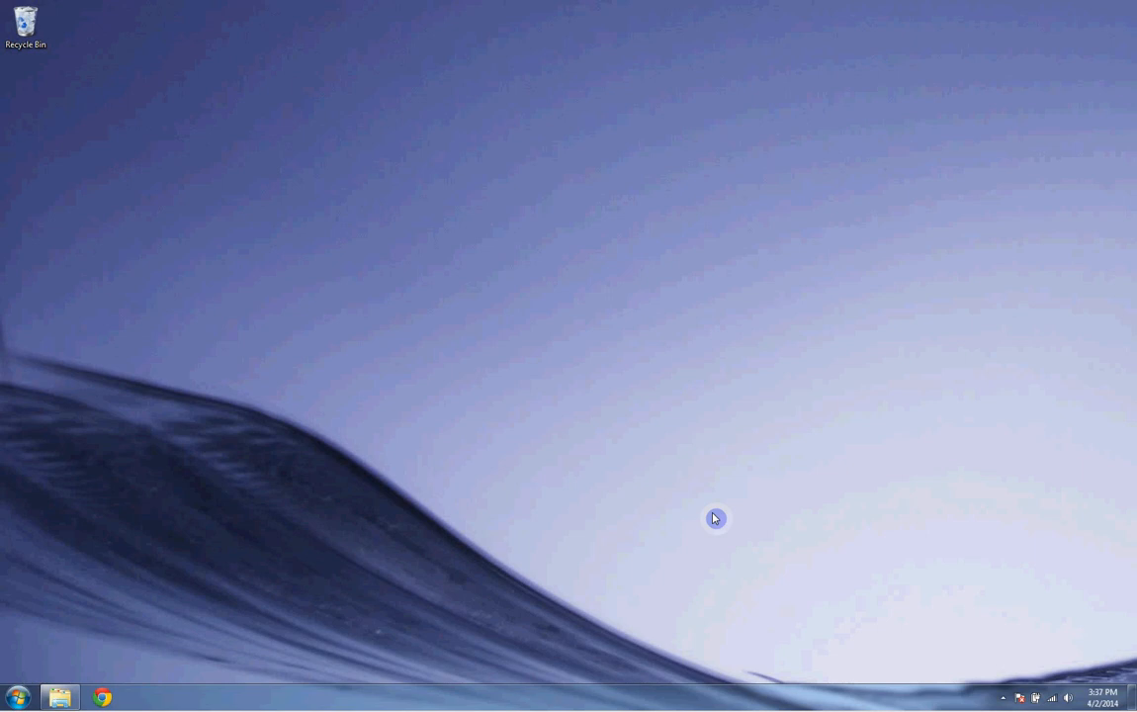
pyautogui.moveTo(626, 179)
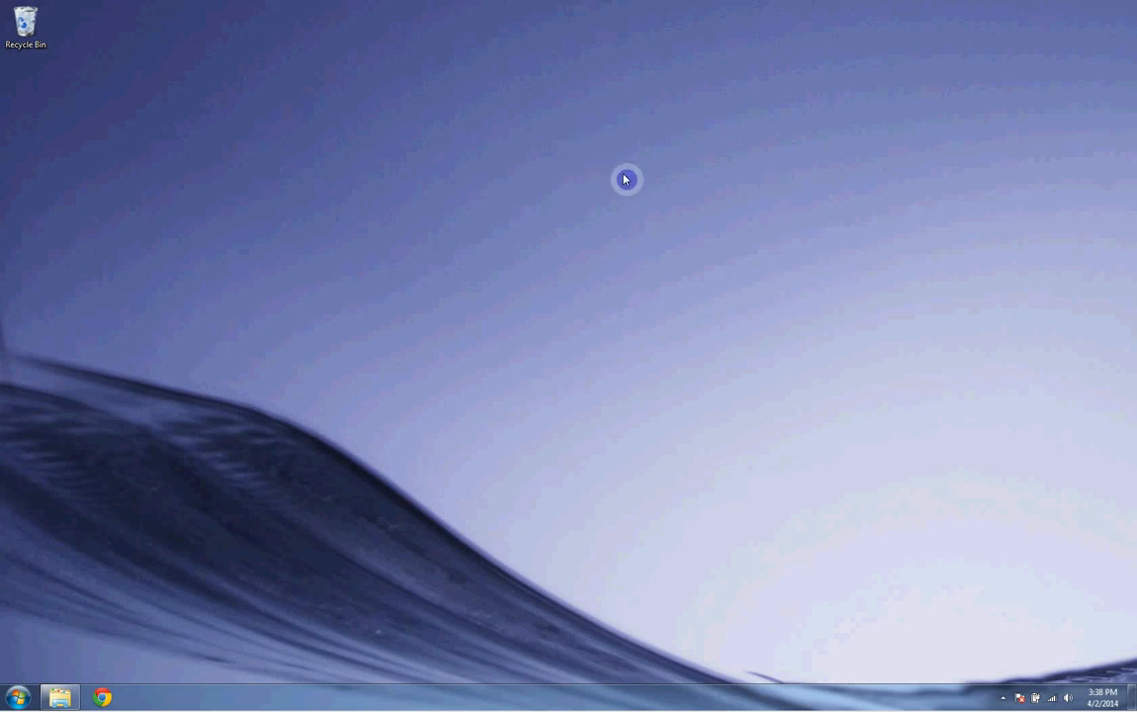
pyautogui.moveTo(697, 342)
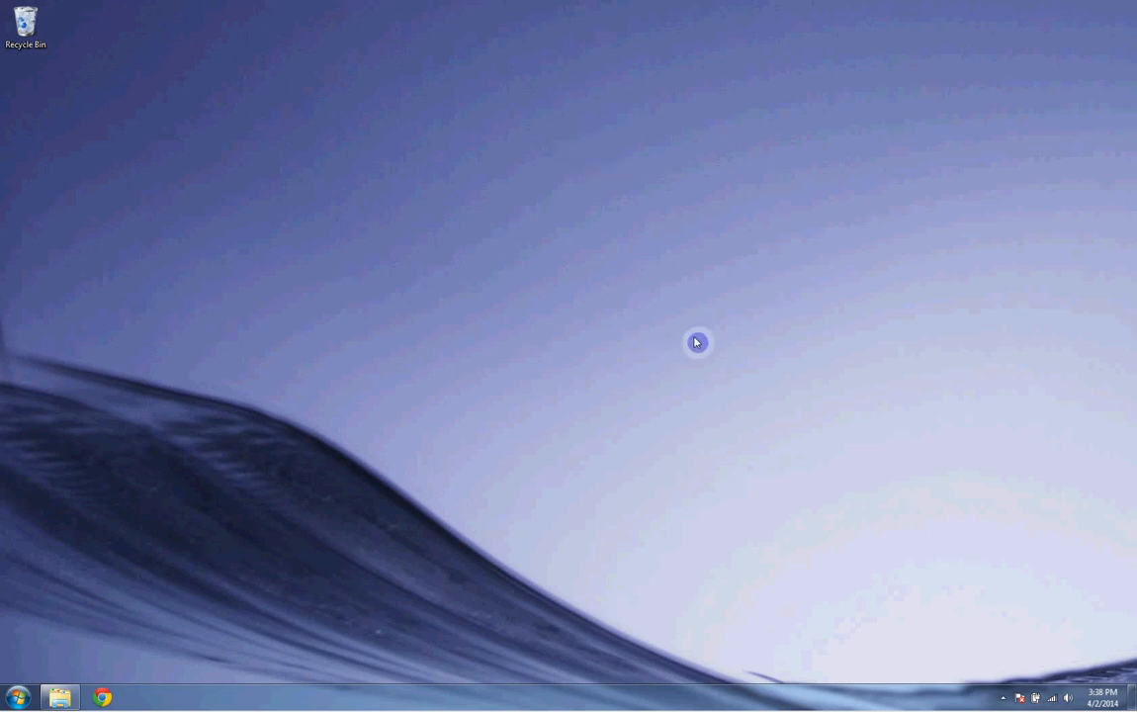
pyautogui.moveTo(665, 319)
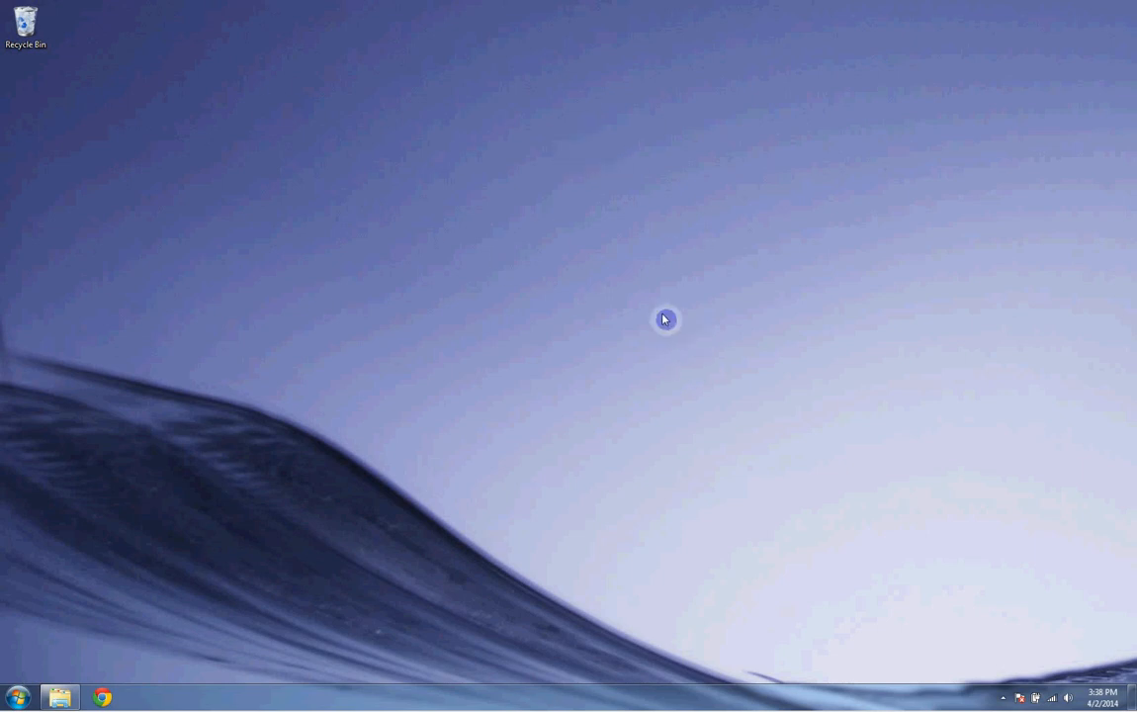
pyautogui.moveTo(752, 309)
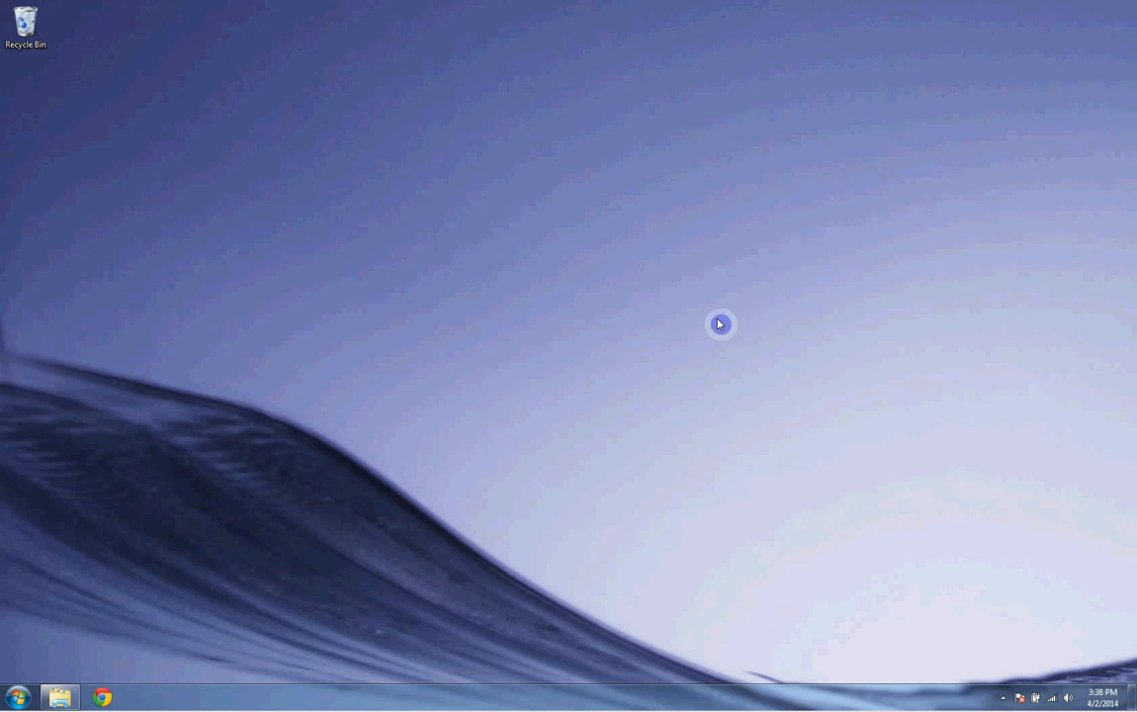
pyautogui.moveTo(248, 540)
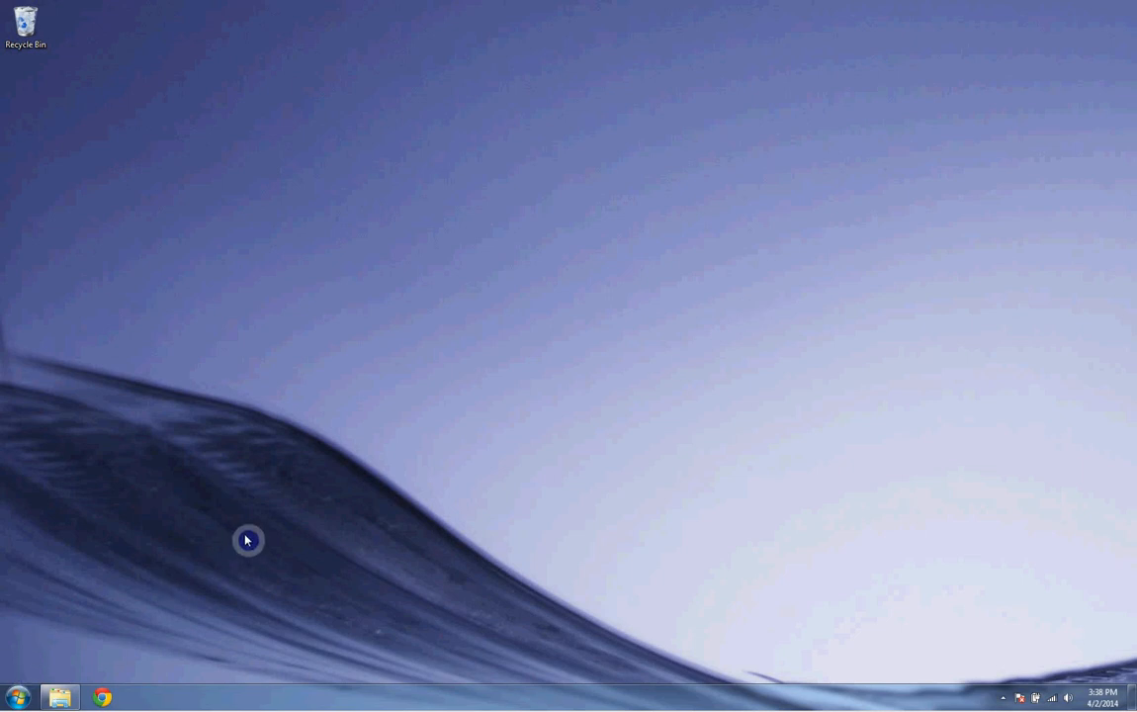